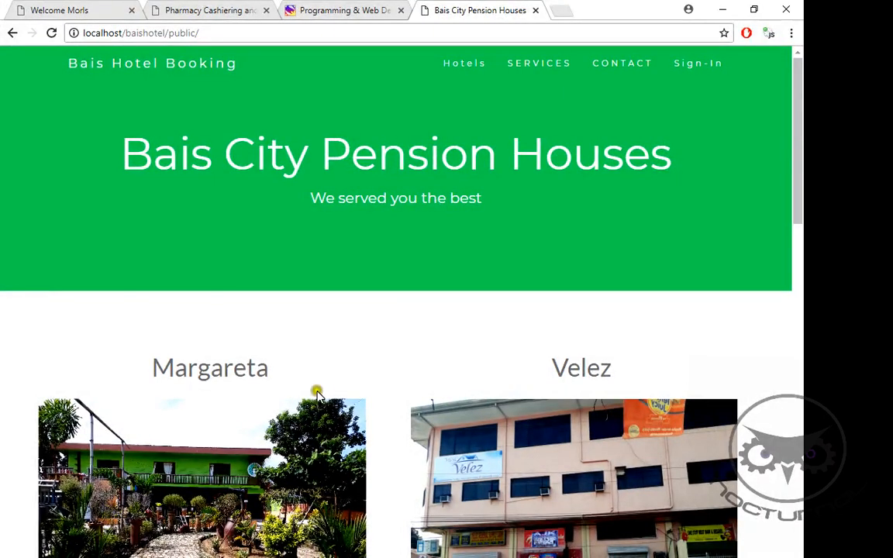
mouse_move(477, 321)
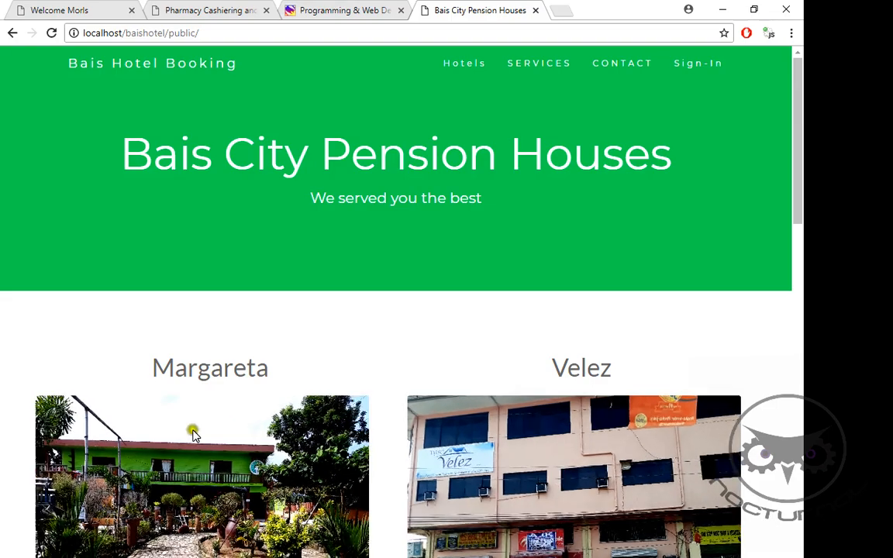
mouse_move(327, 456)
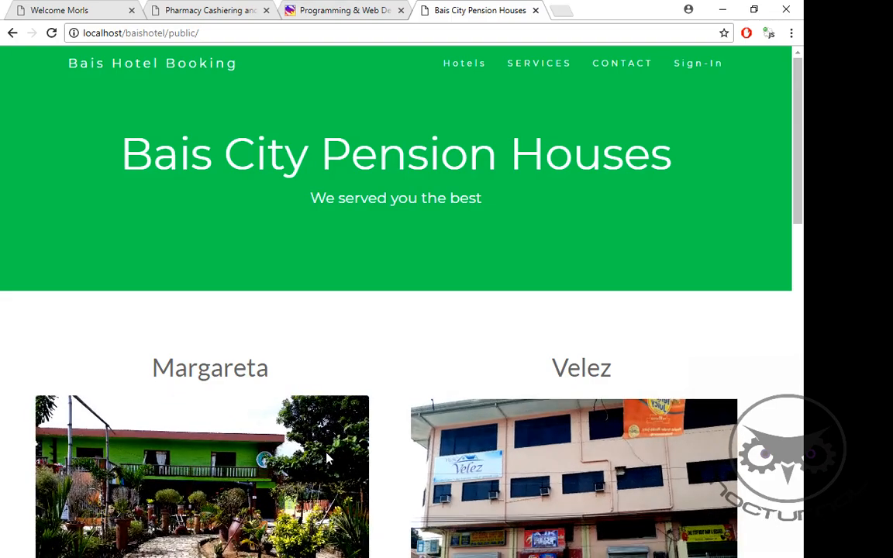
mouse_move(657, 145)
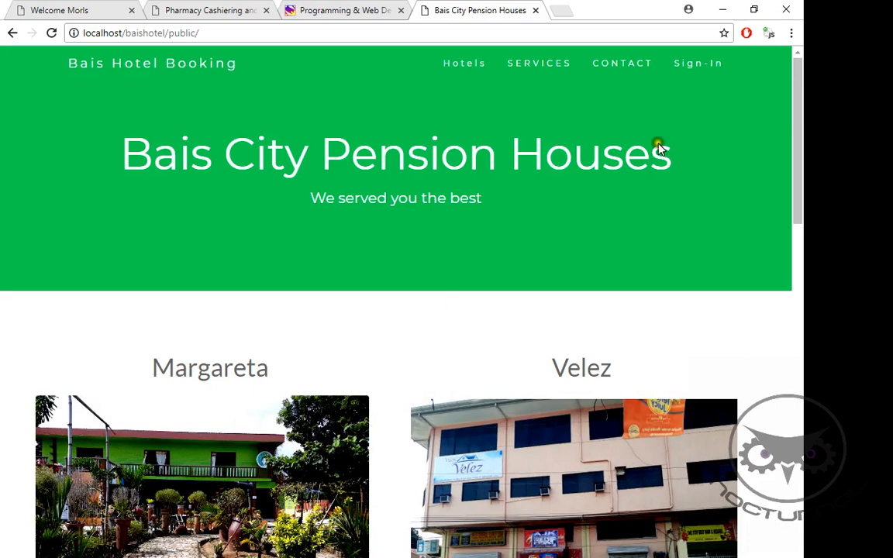
mouse_move(723, 115)
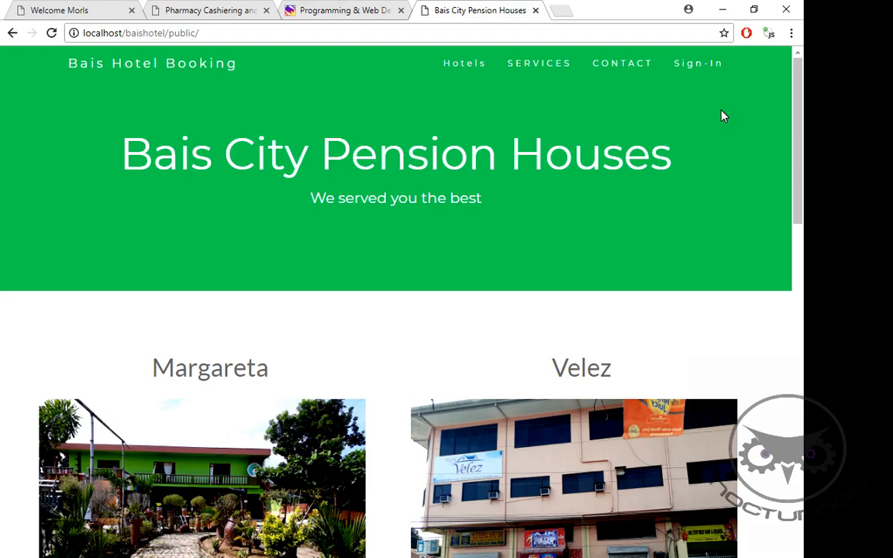
mouse_move(741, 167)
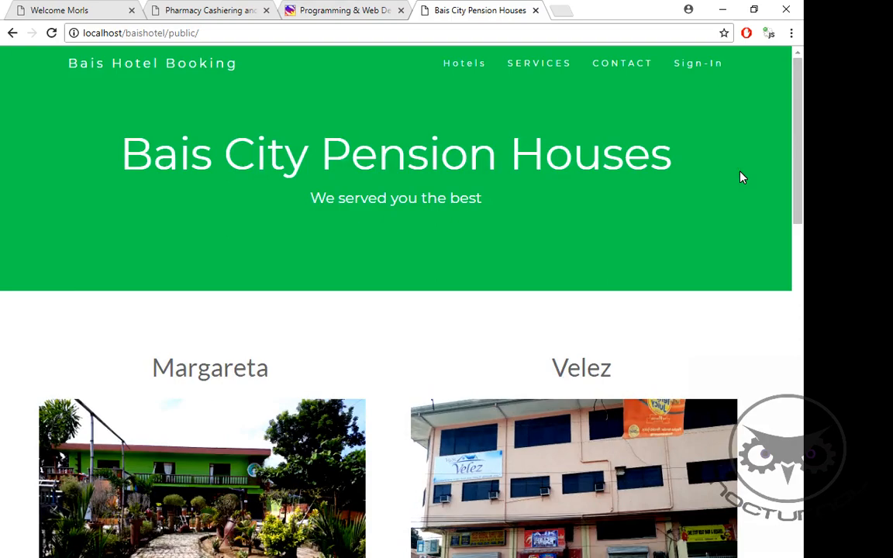
Step: Browse the landing page sections and attempt a booking at the Margareta hotel
scroll(down, 3)
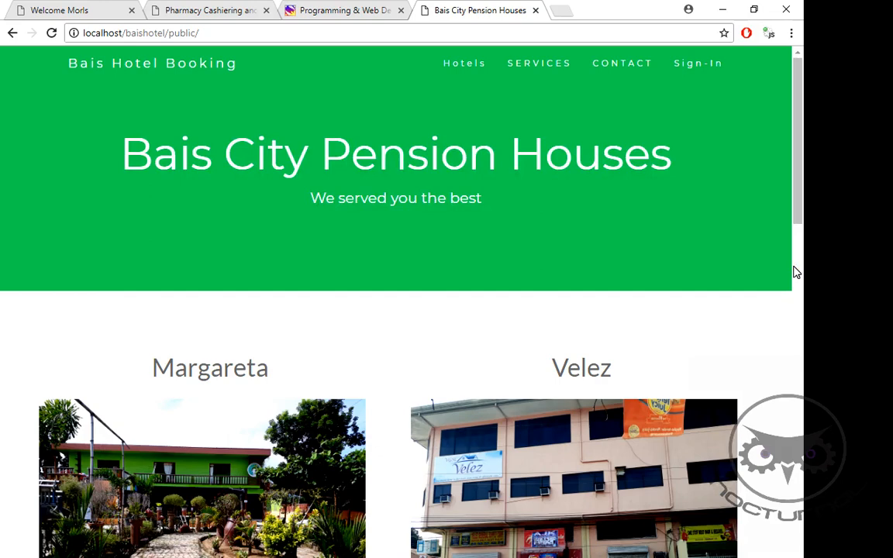
mouse_move(703, 48)
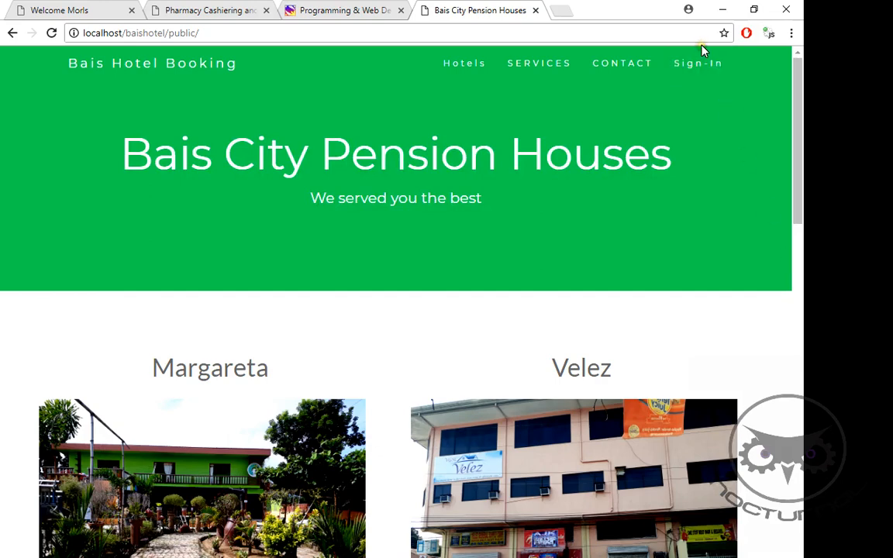
scroll(down, 3)
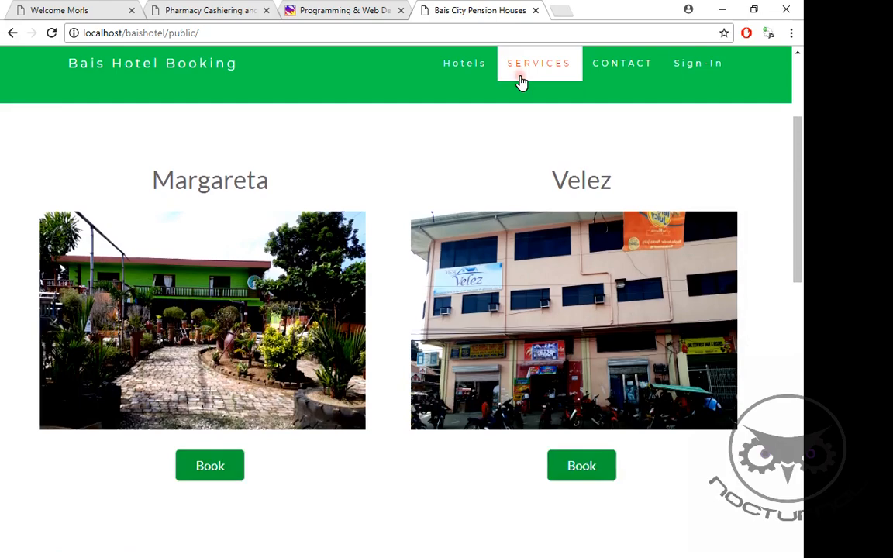
click(623, 62)
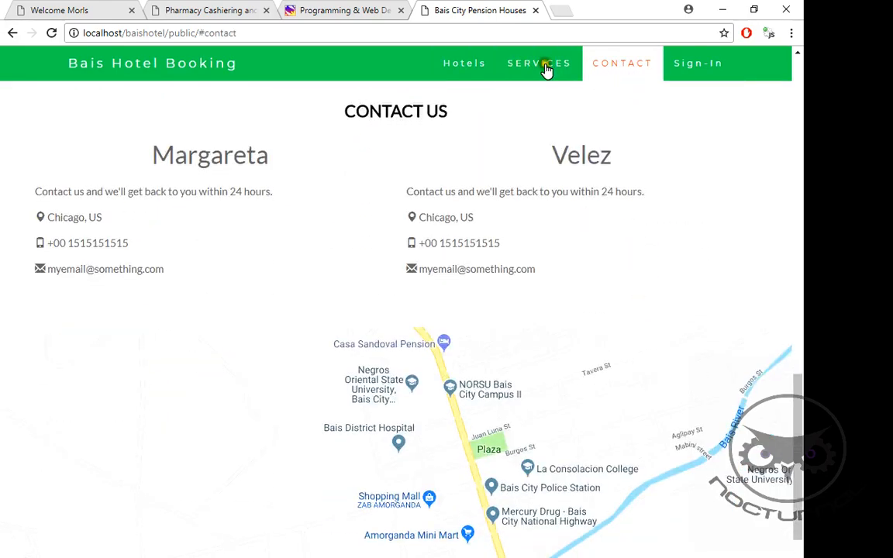
click(465, 62)
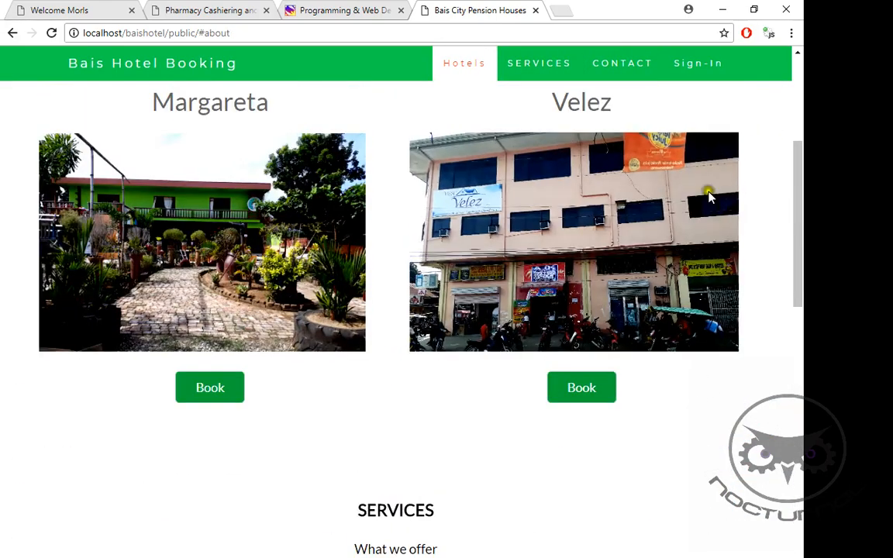
mouse_move(209, 387)
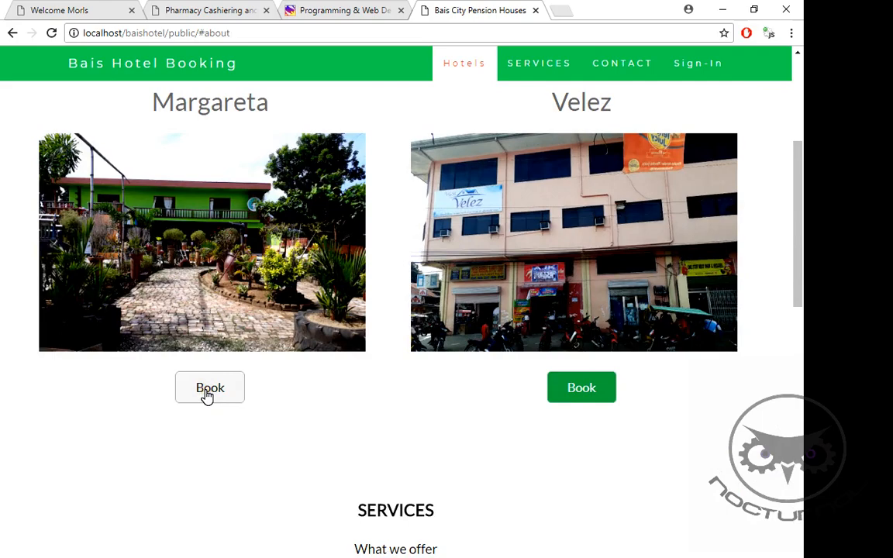
click(211, 388)
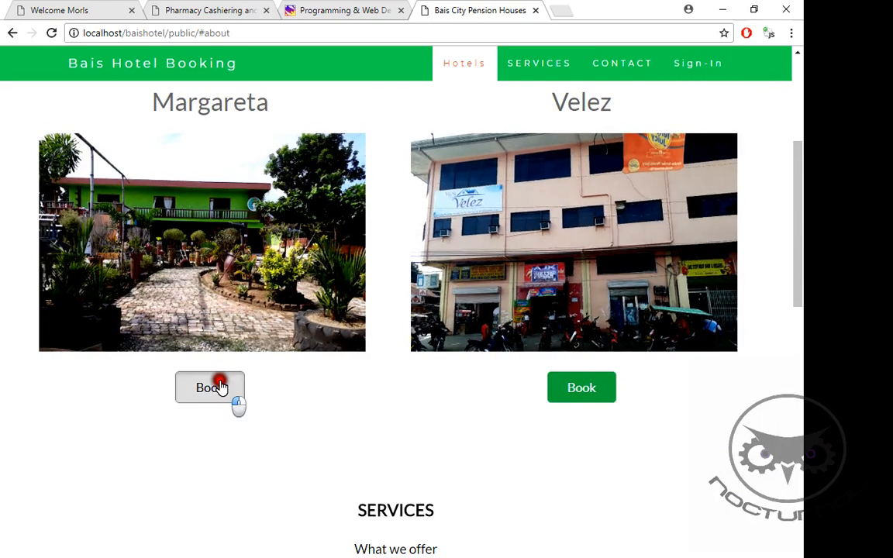
click(211, 388)
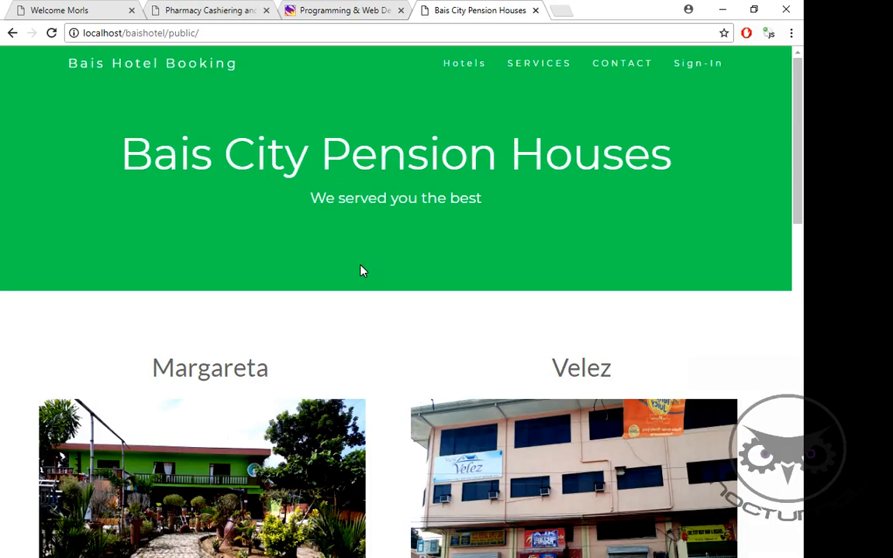
mouse_move(702, 67)
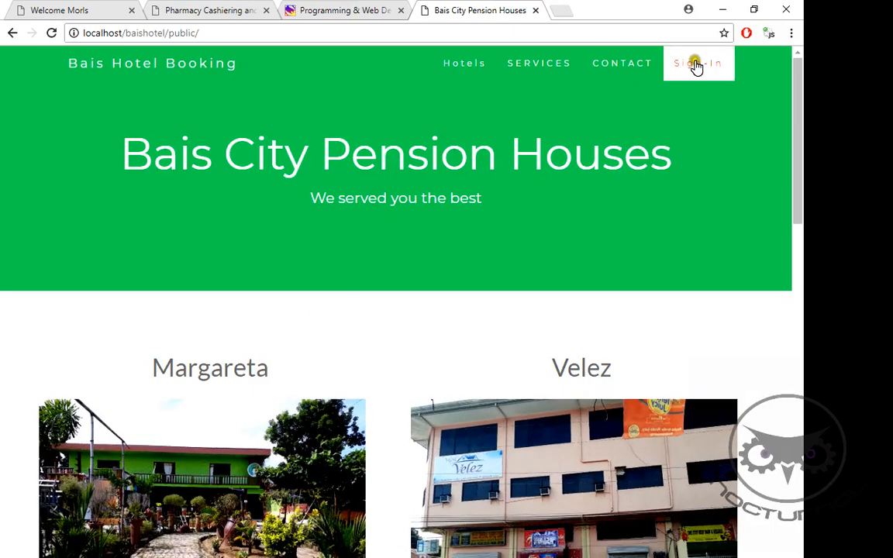
Step: Bring up the login form and enter velez as the username
click(697, 62)
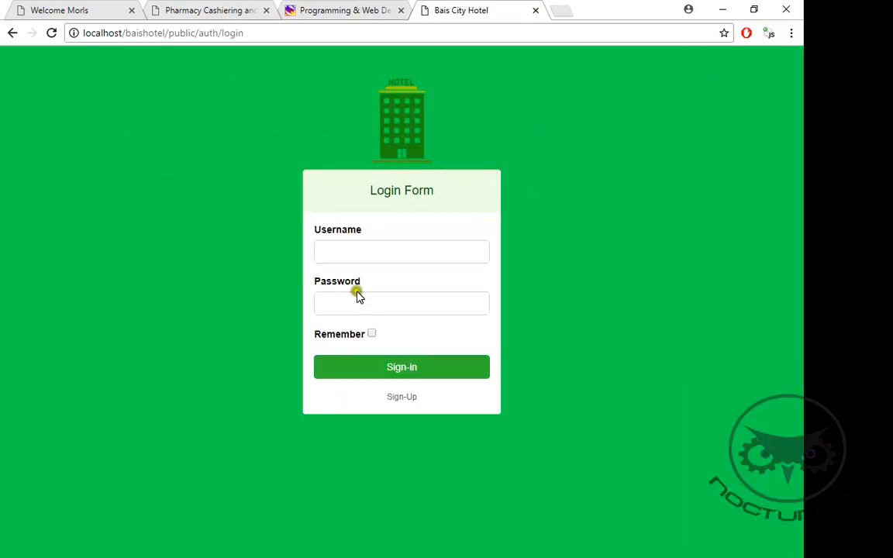
text(velez/m)
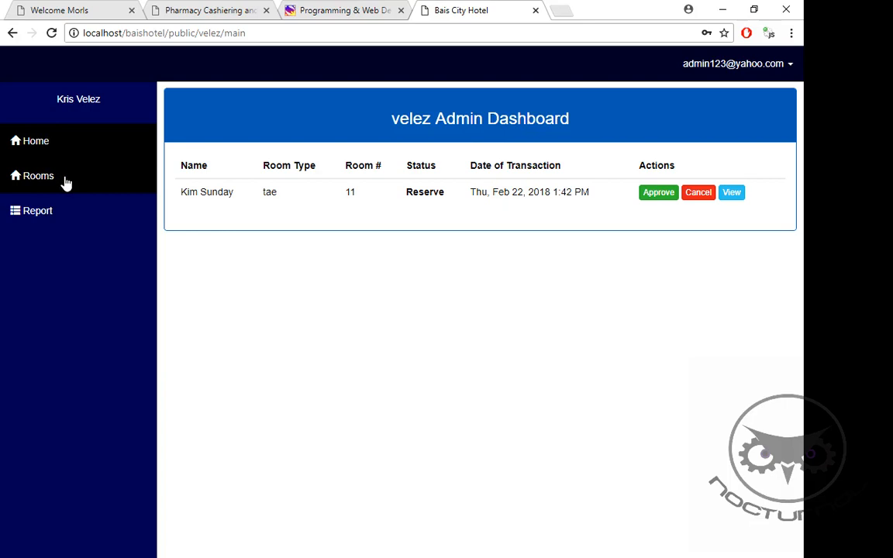
mouse_move(73, 176)
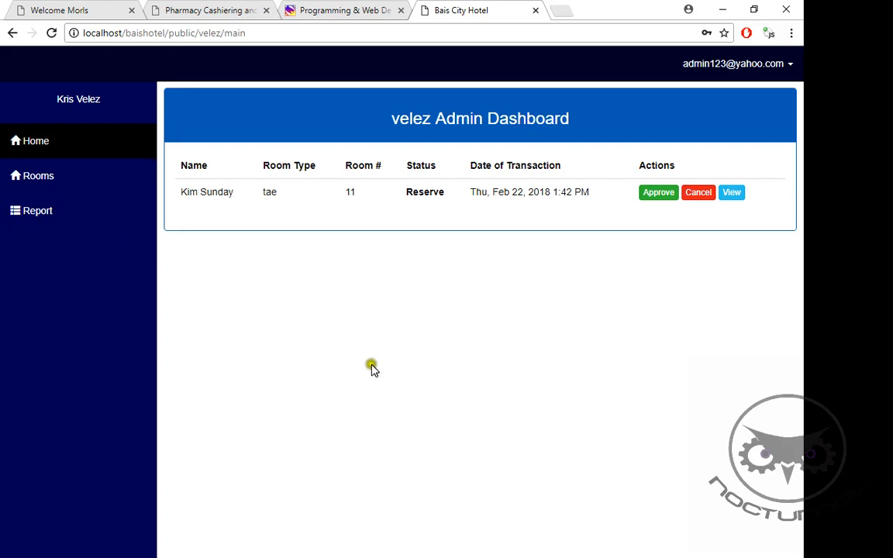
mouse_move(146, 188)
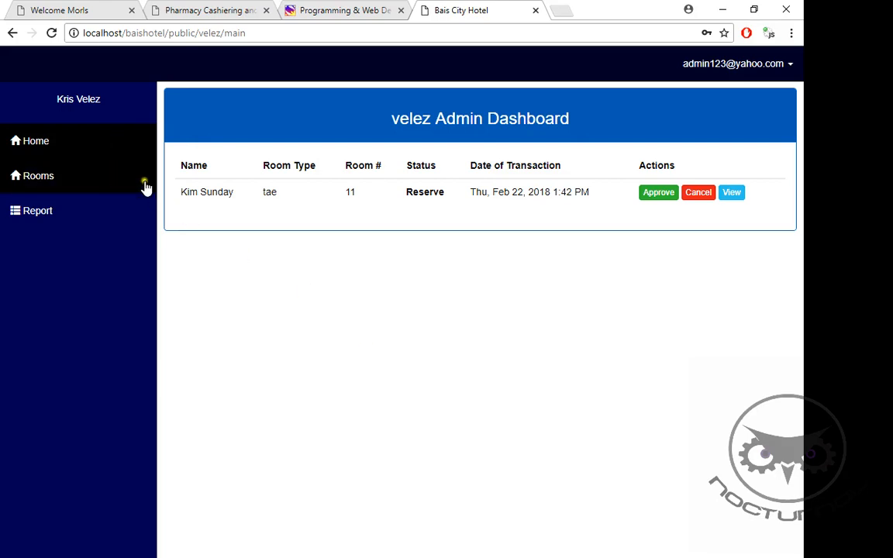
mouse_move(31, 143)
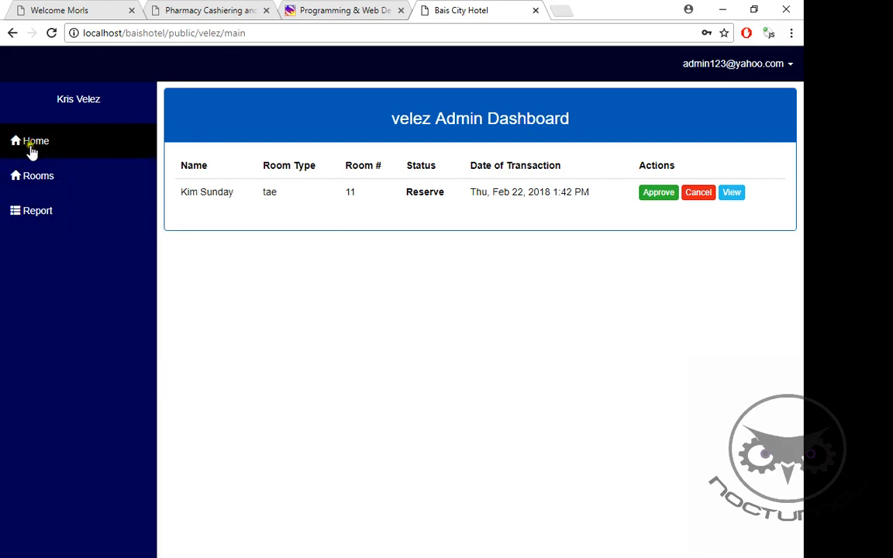
mouse_move(441, 152)
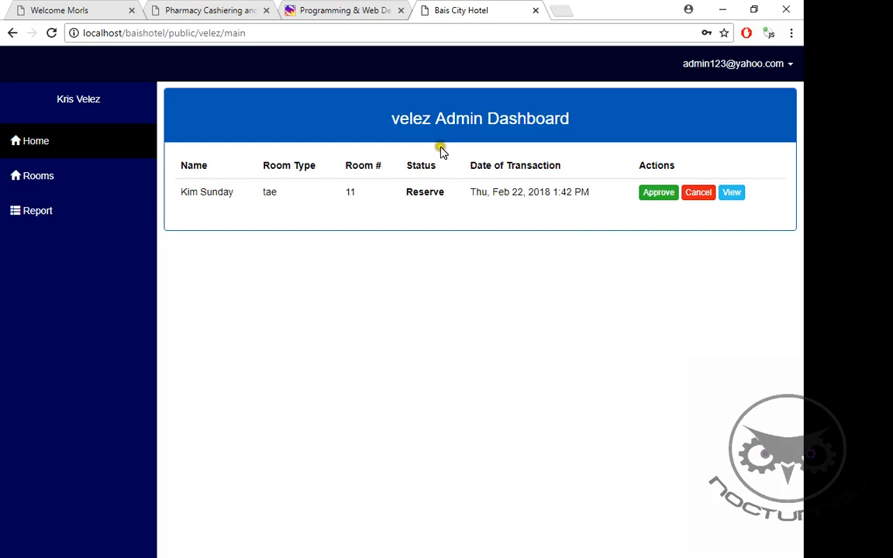
mouse_move(781, 249)
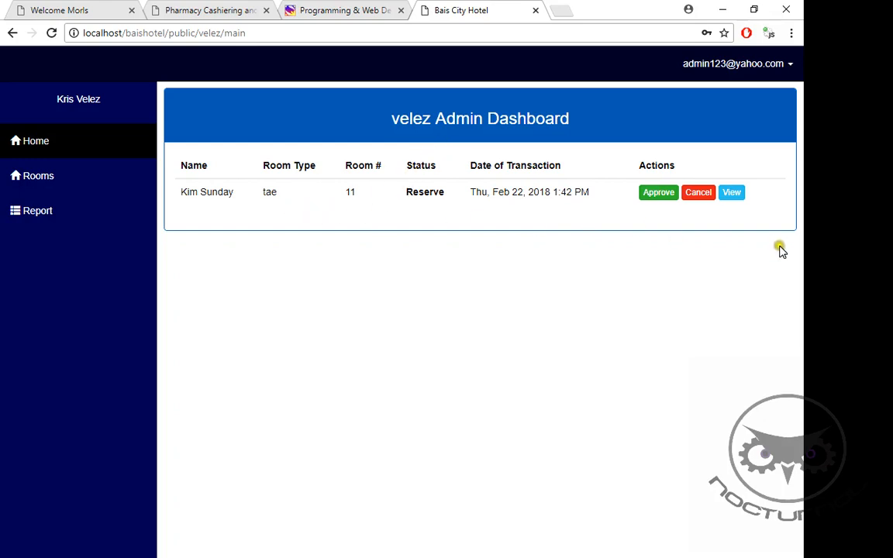
double_click(425, 192)
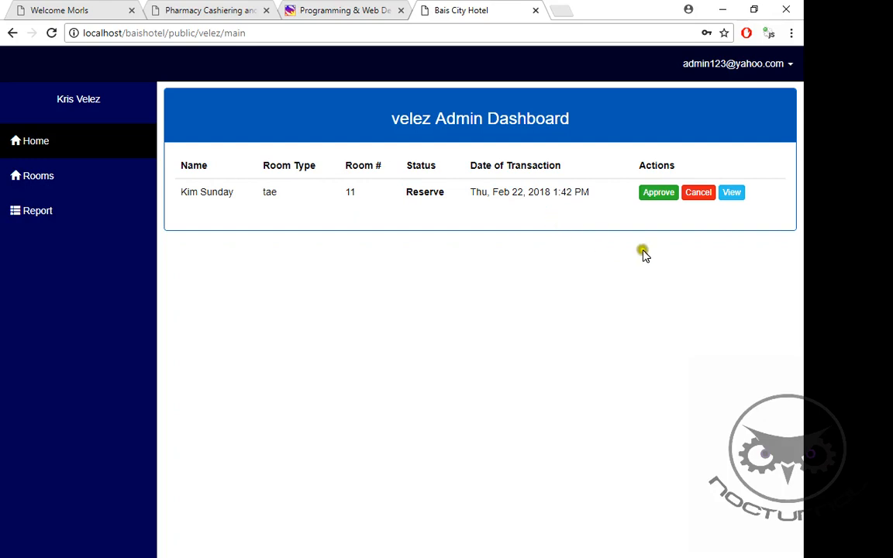
mouse_move(704, 209)
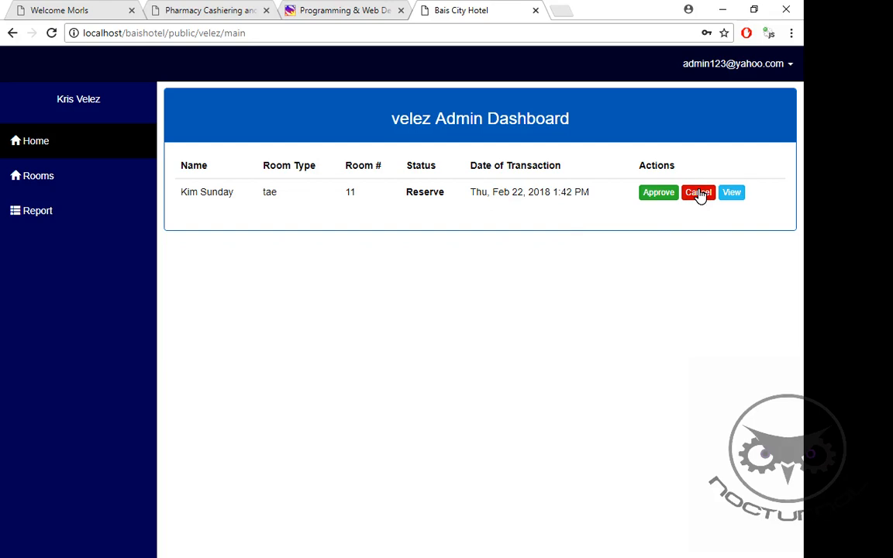
Step: View the details of the pending room 11 reservation on the Velez dashboard
click(731, 192)
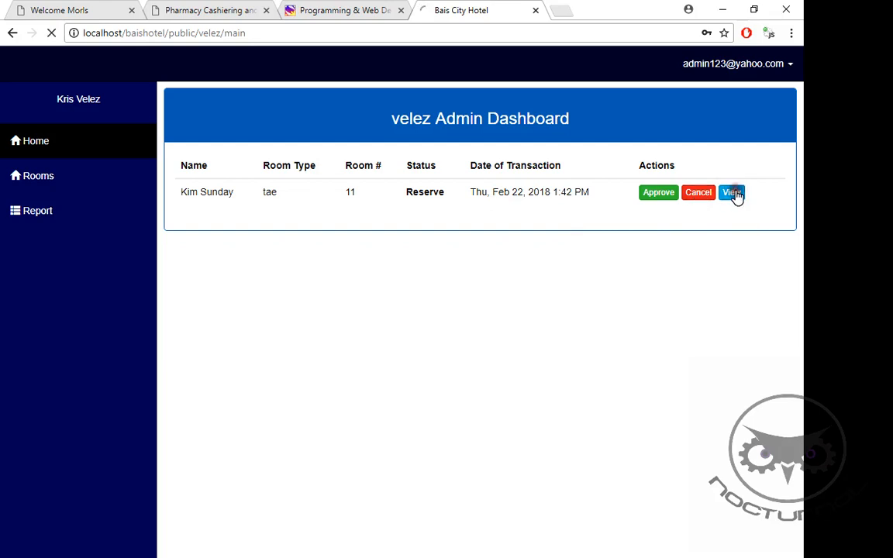
click(732, 192)
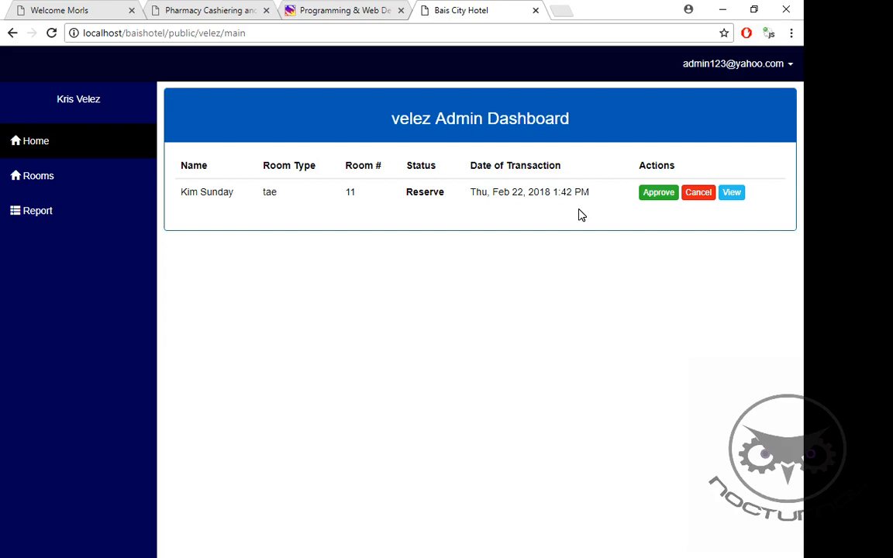
mouse_move(668, 125)
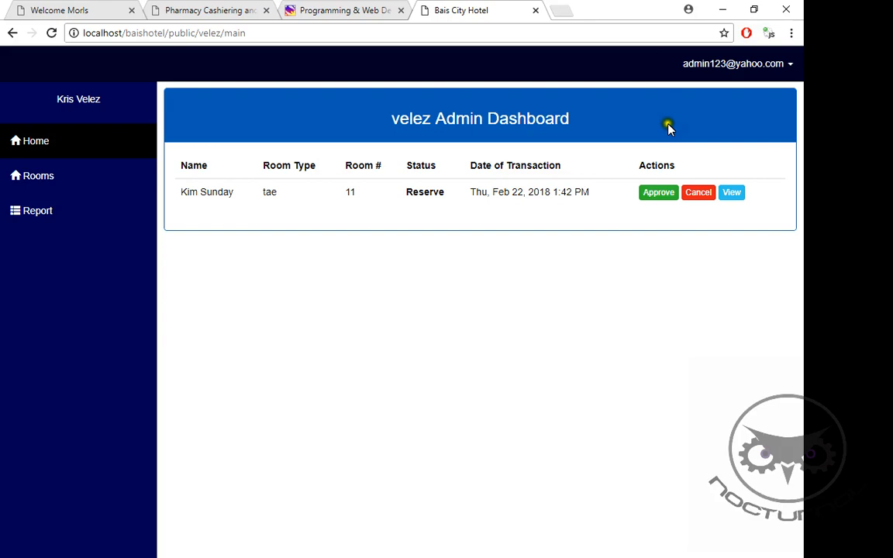
mouse_move(749, 74)
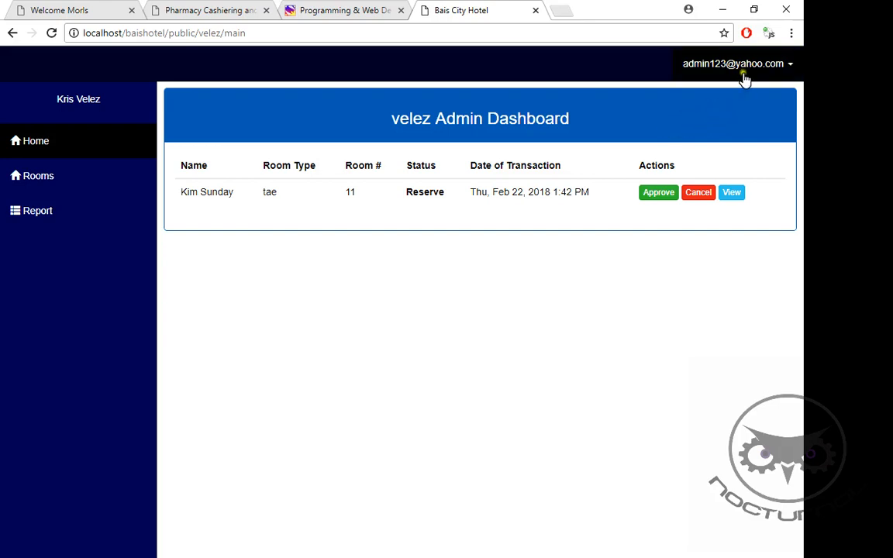
Step: Log out of the Velez admin account and reach the sign-in page with guest credentials
click(738, 72)
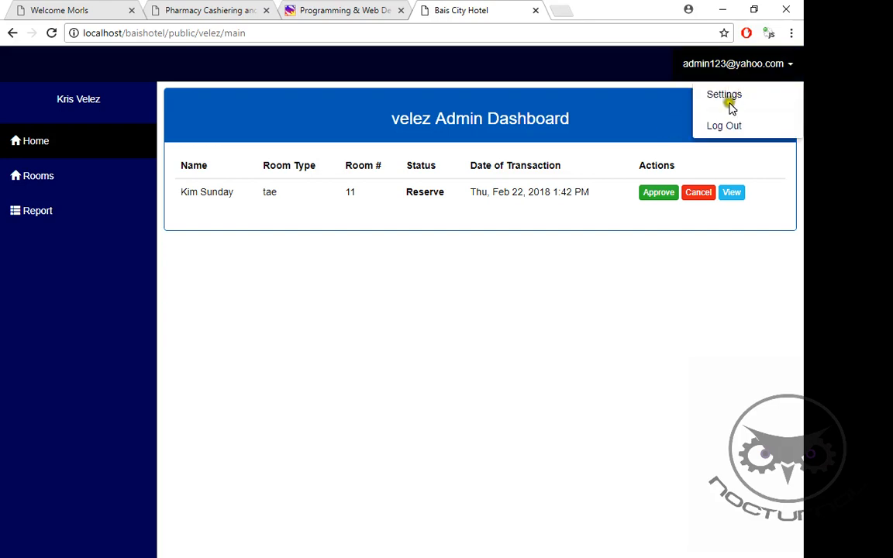
click(722, 125)
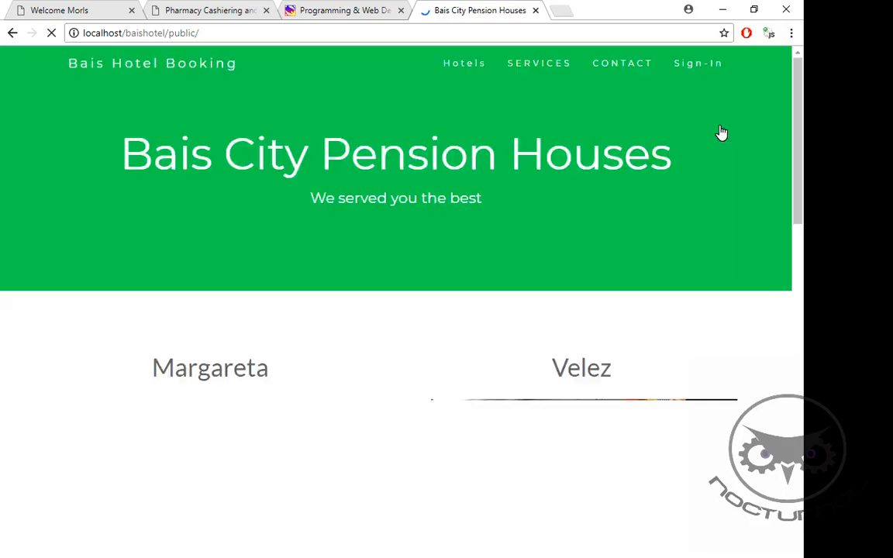
click(698, 62)
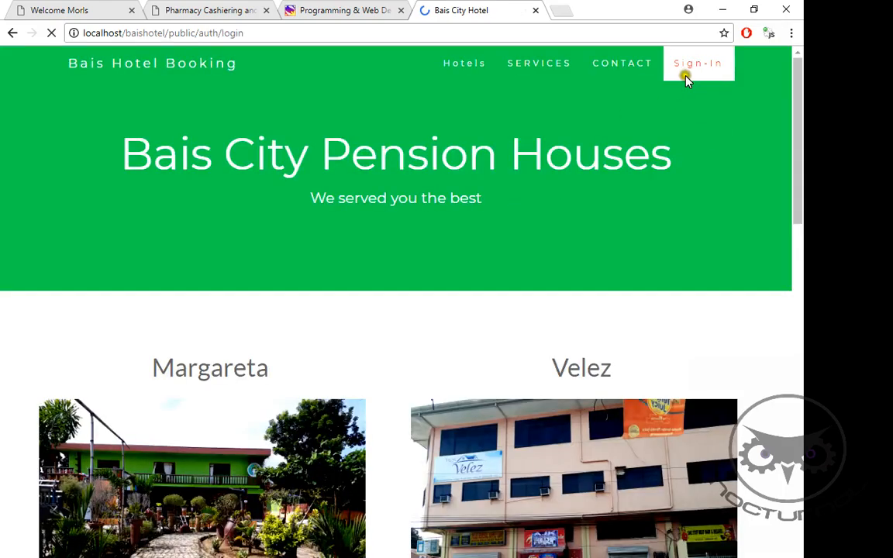
click(705, 62)
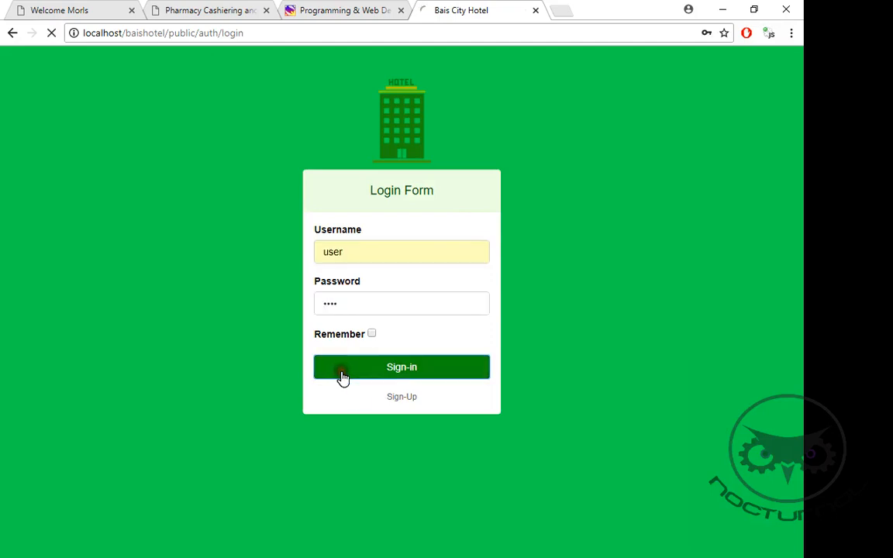
Step: Sign in as the guest, review the Activity List of bookings, and return to Hotels
click(400, 366)
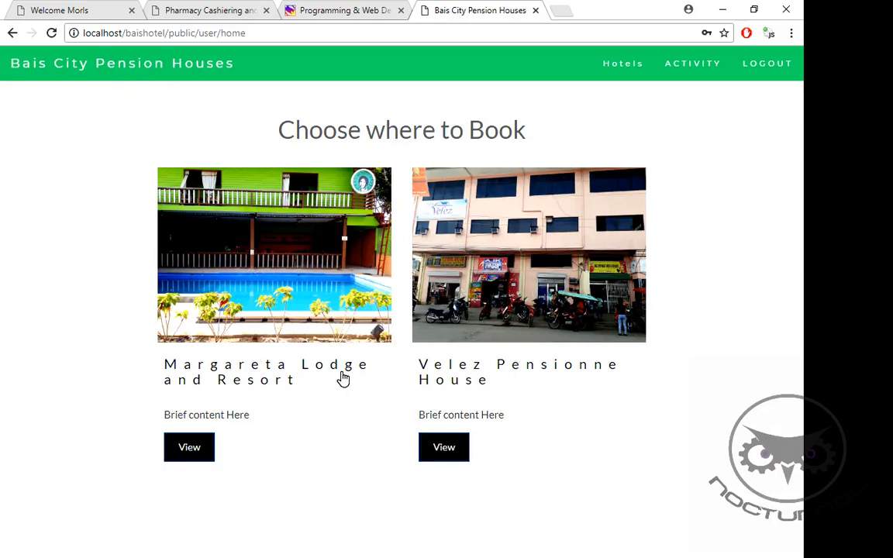
mouse_move(623, 74)
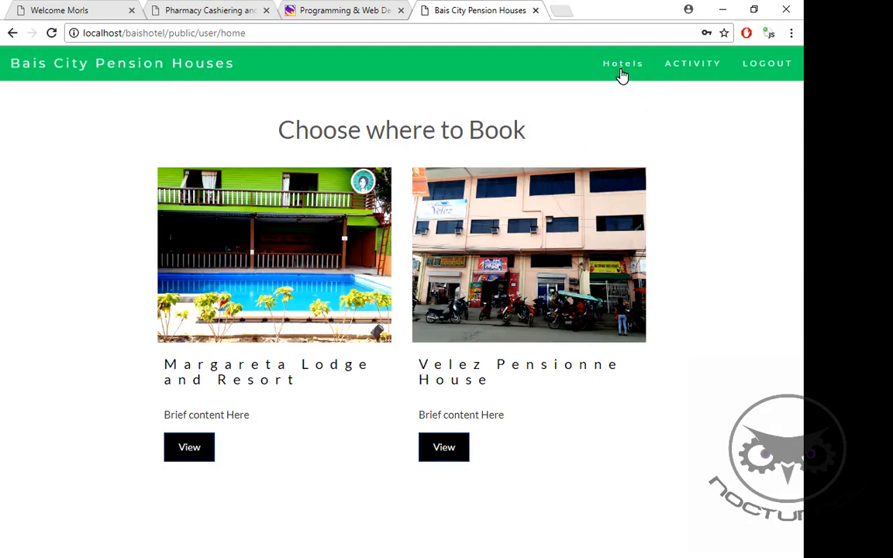
click(691, 62)
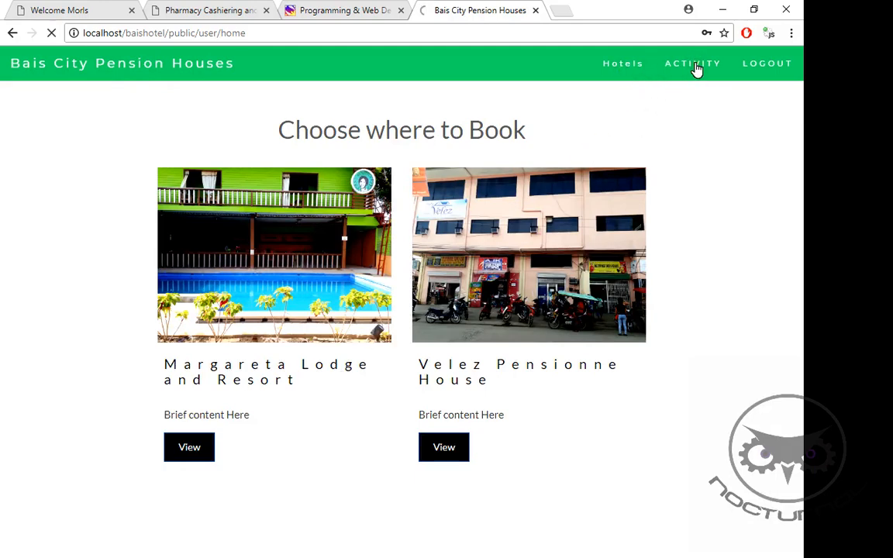
click(692, 62)
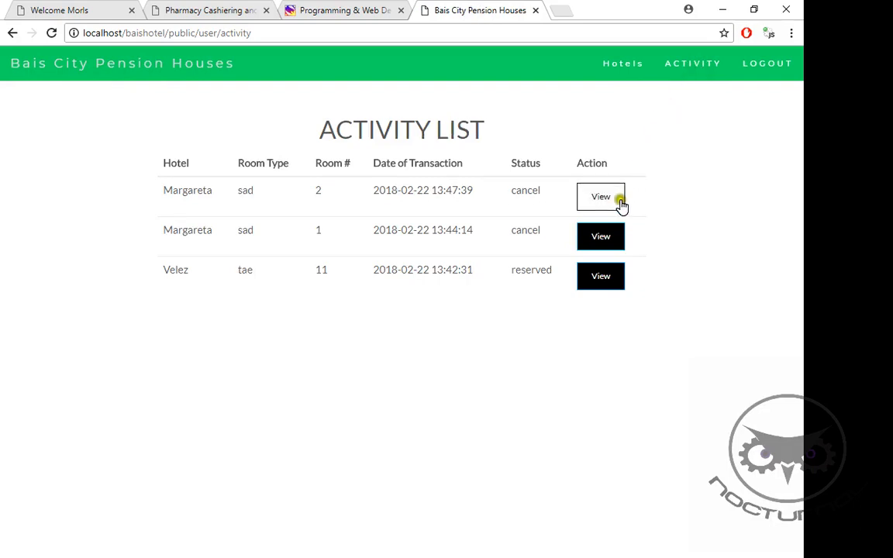
mouse_move(318, 273)
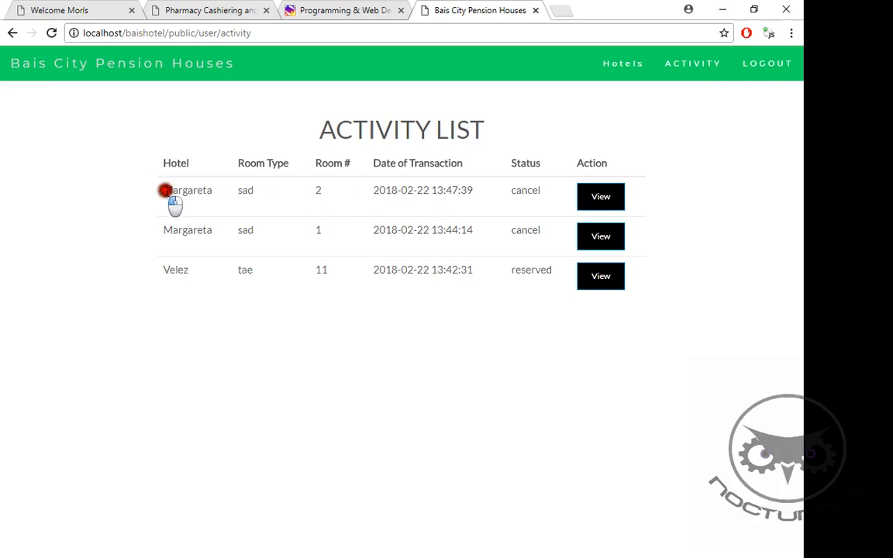
double_click(182, 189)
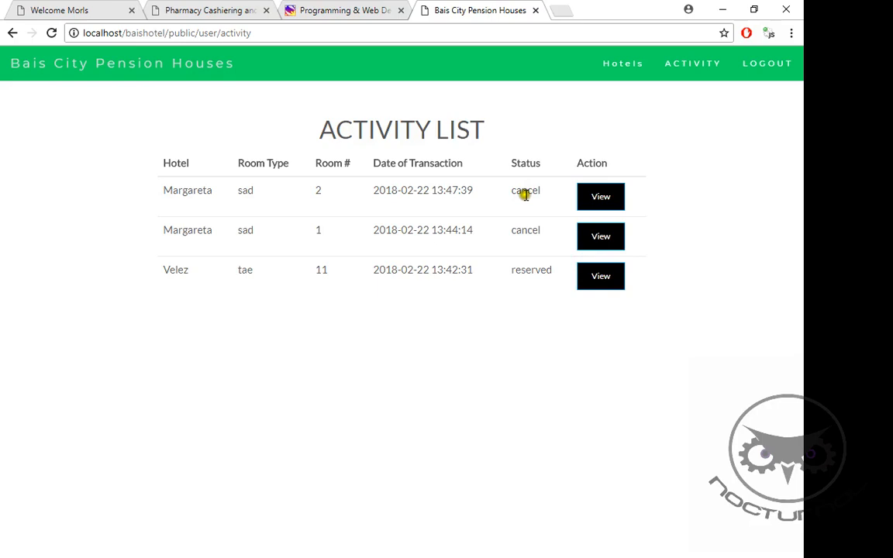
mouse_move(158, 270)
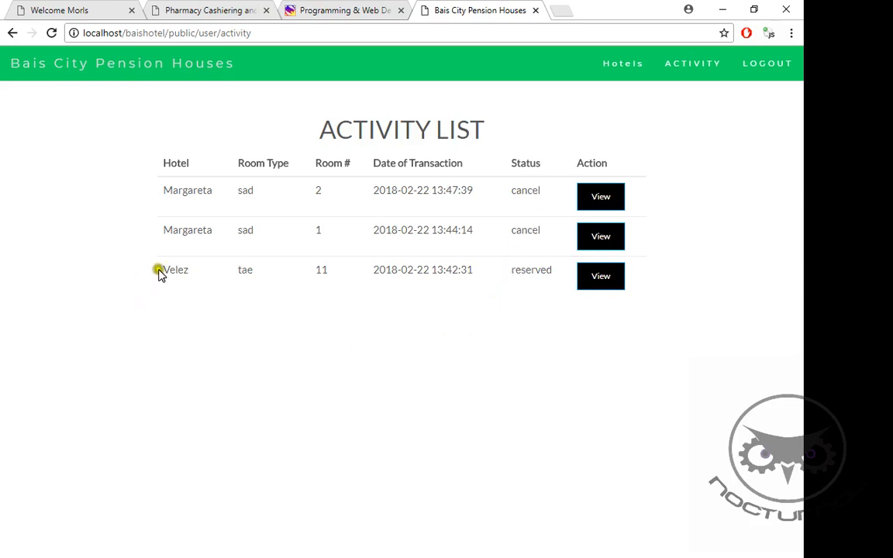
mouse_move(527, 289)
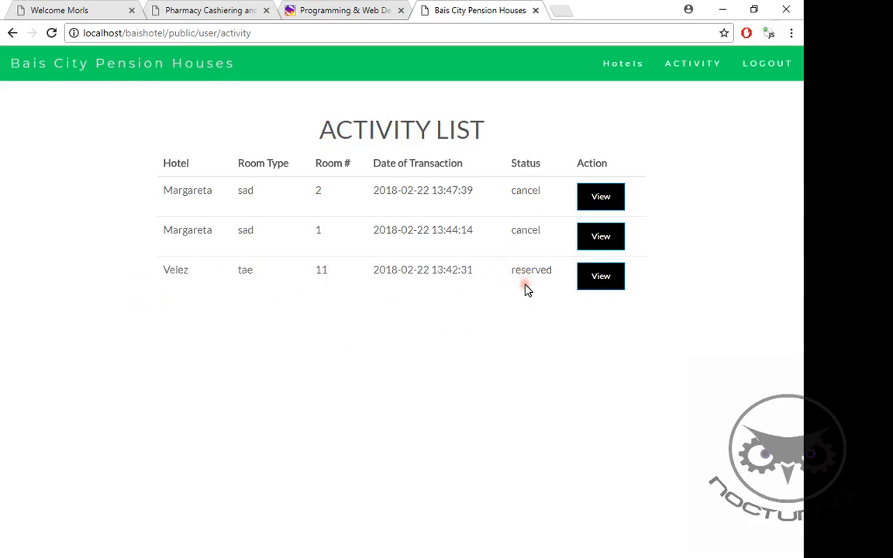
mouse_move(514, 270)
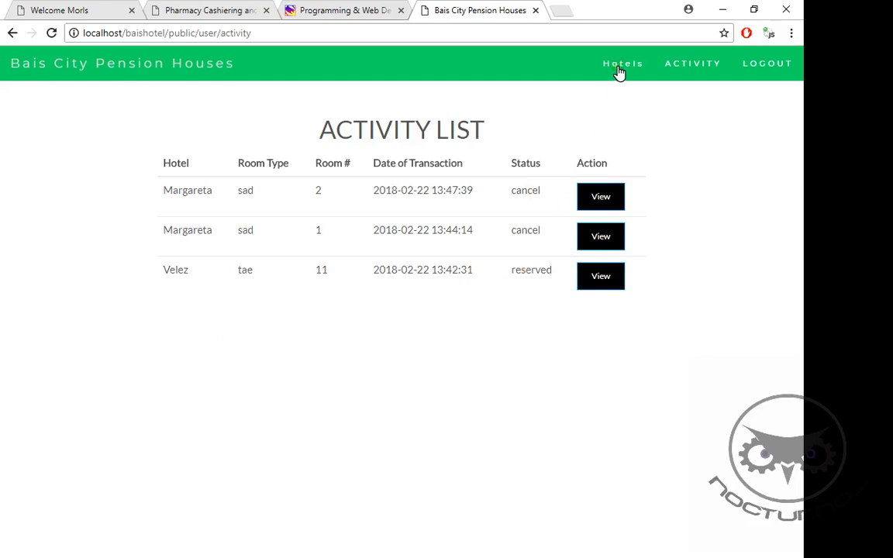
click(623, 62)
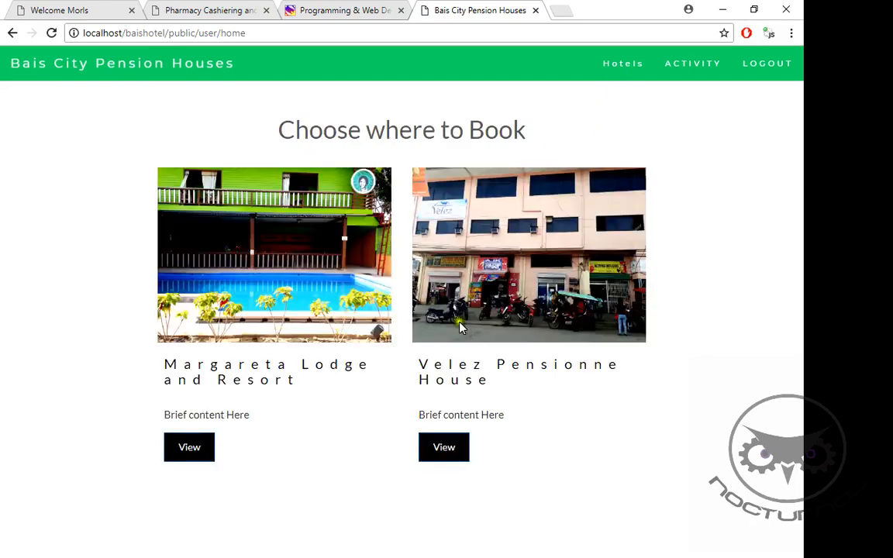
mouse_move(444, 452)
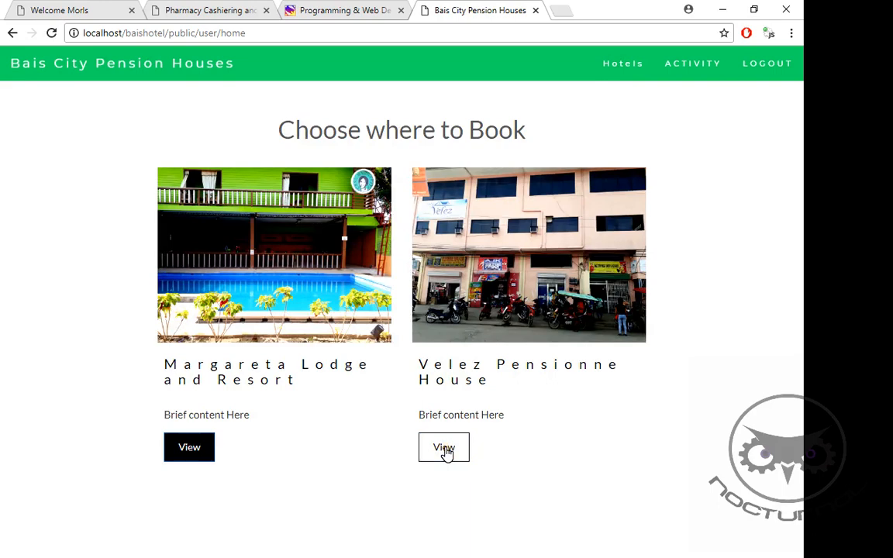
mouse_move(189, 451)
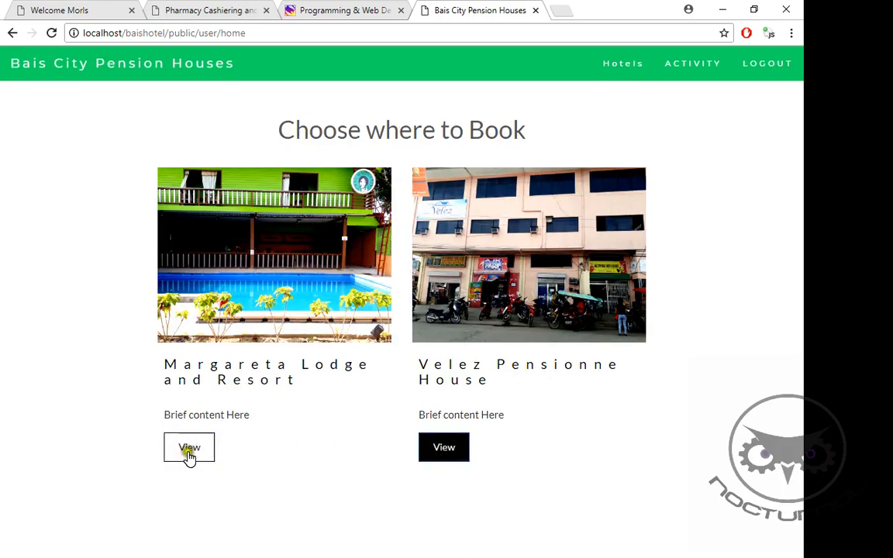
Step: Start a Margareta Lodge room 1 booking with 11:58 PM check-in on February 25, 2018
click(189, 447)
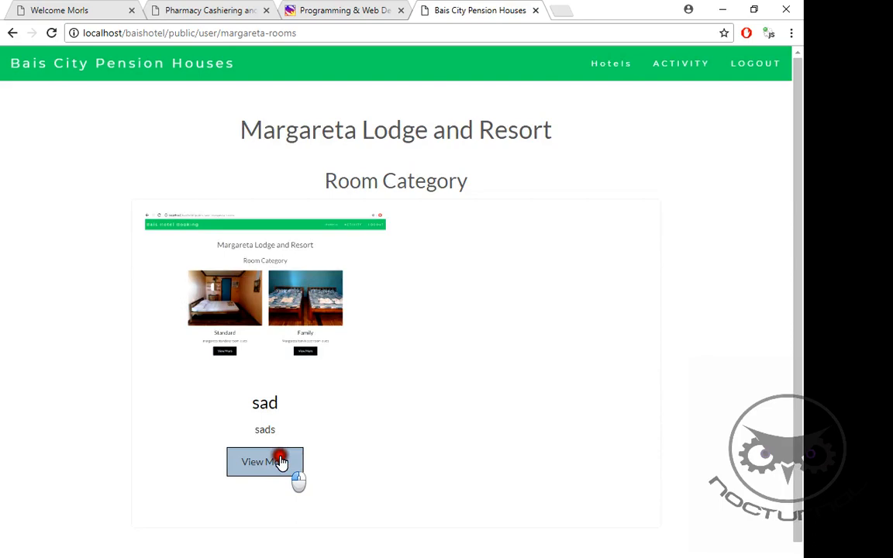
click(278, 462)
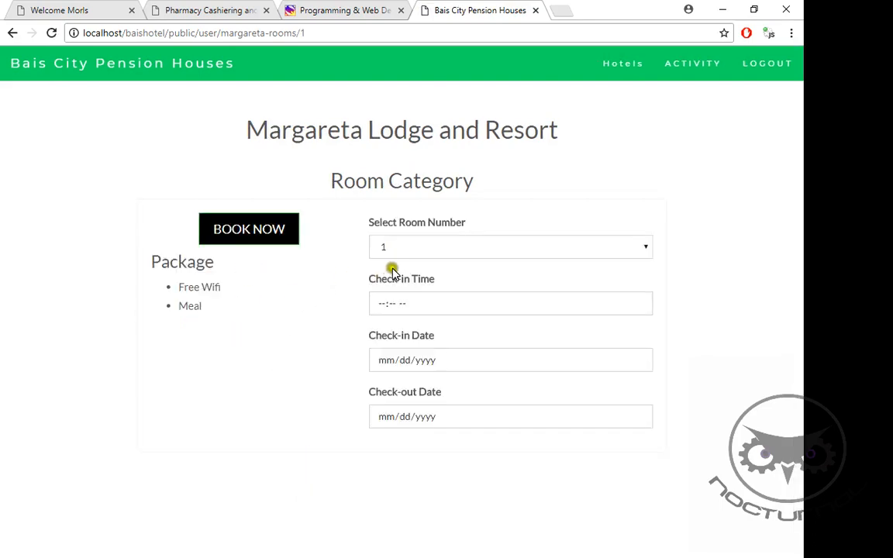
click(510, 303)
text(11:58 PM)
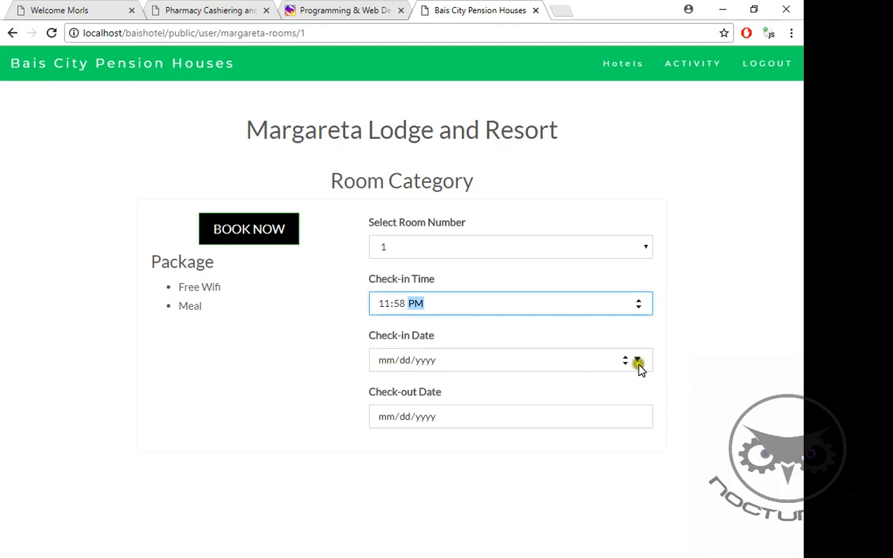
click(639, 360)
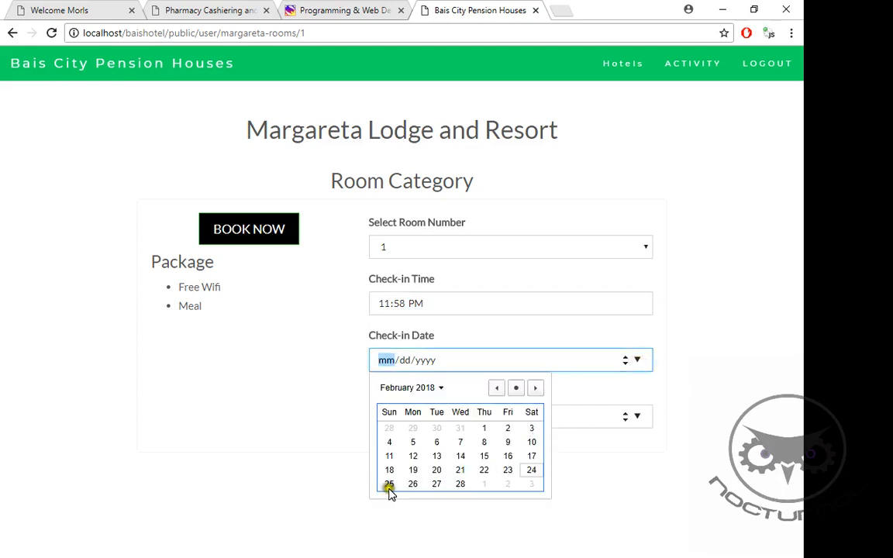
click(388, 483)
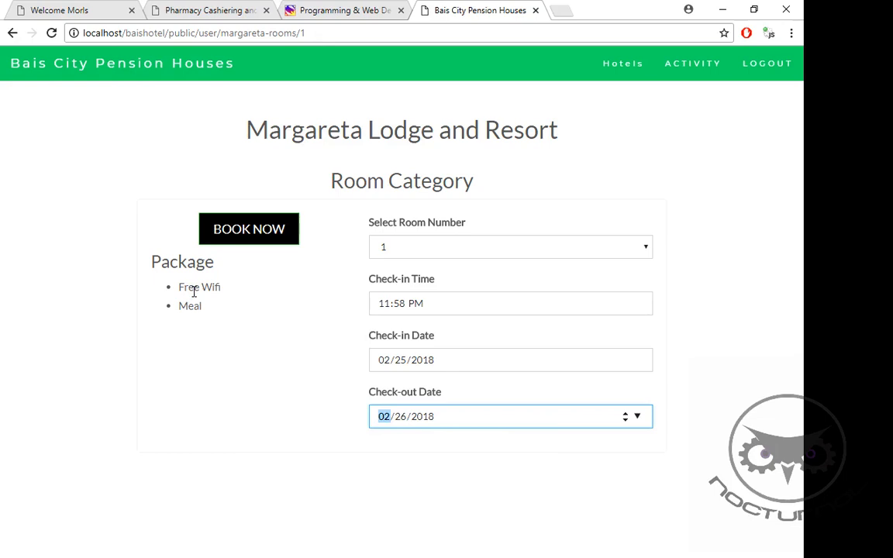
mouse_move(248, 229)
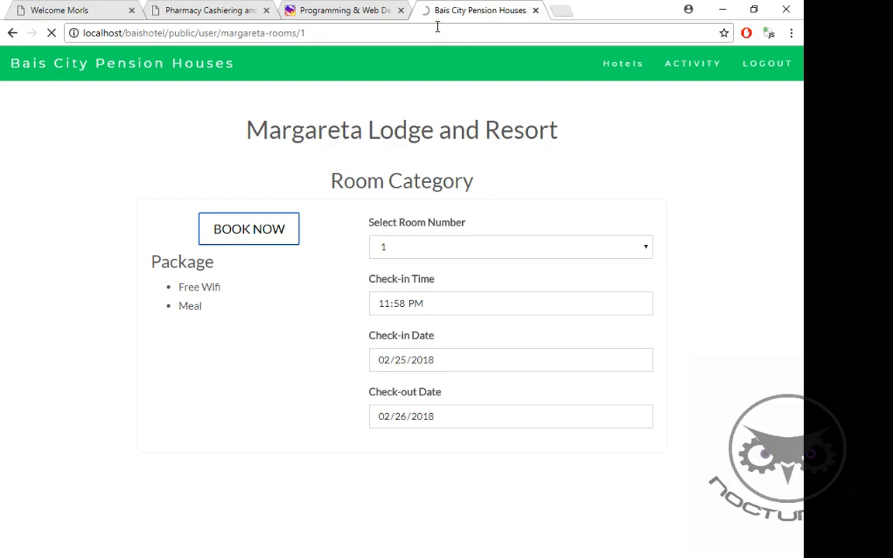
Step: Submit the Margareta room booking and switch to the Gmail inbox
click(248, 229)
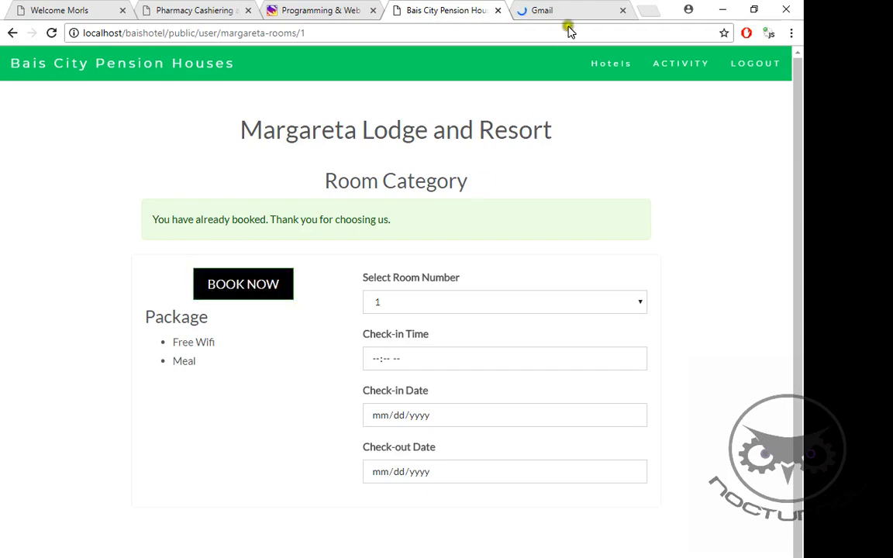
click(550, 9)
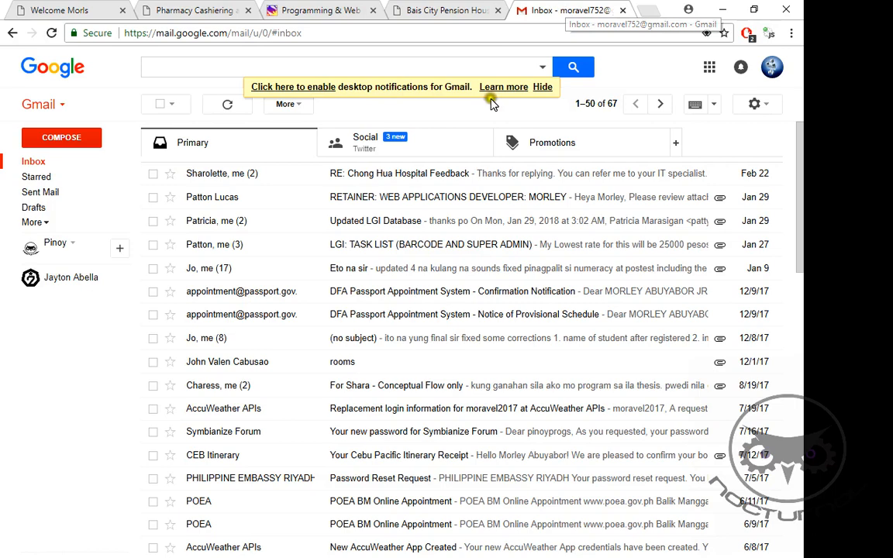
Step: Refresh the inbox, read the Margareta Pension House bill of 232, and leave Gmail
click(365, 142)
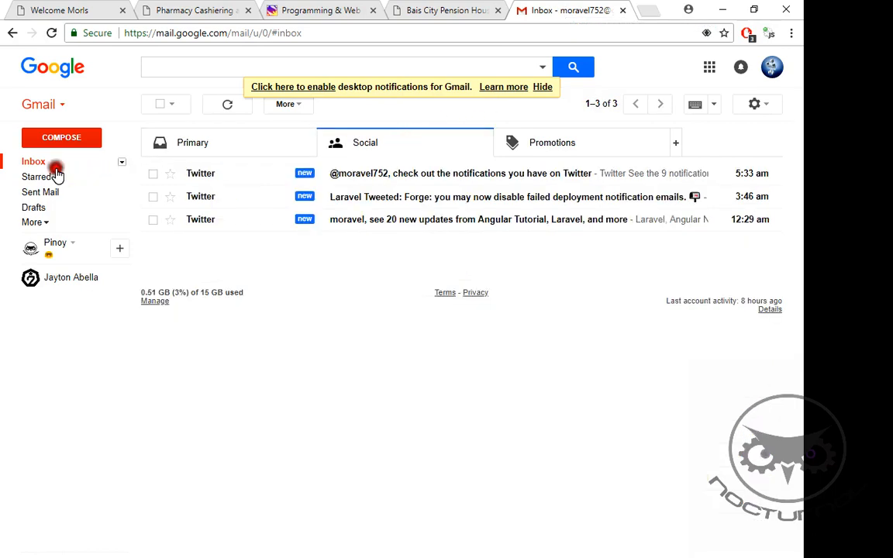
click(34, 161)
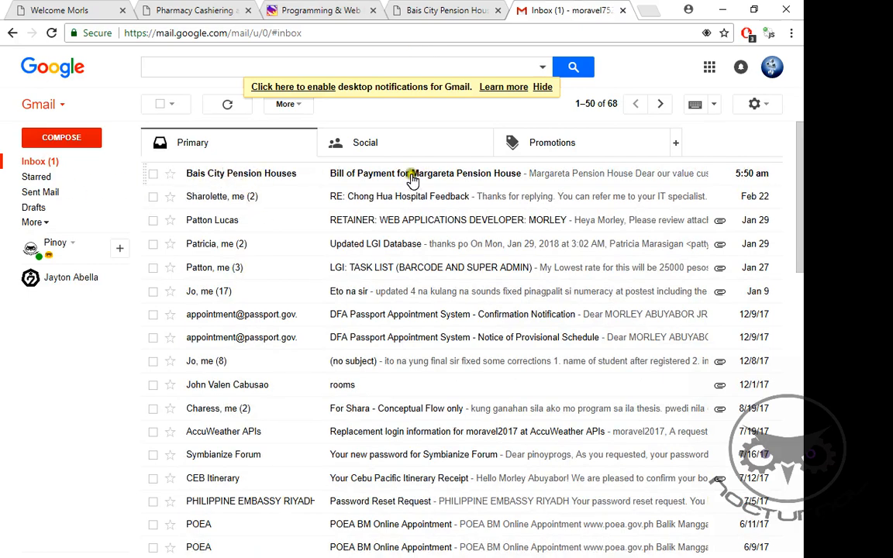
click(412, 174)
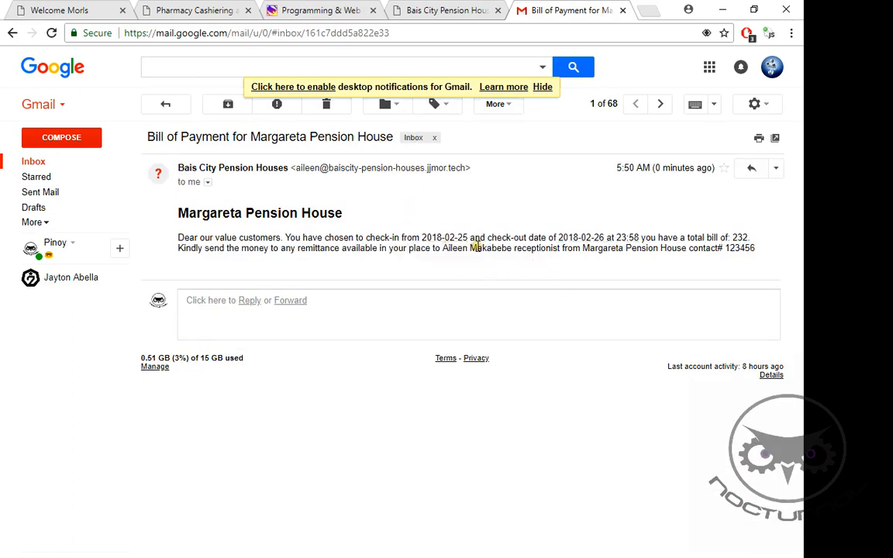
mouse_move(573, 256)
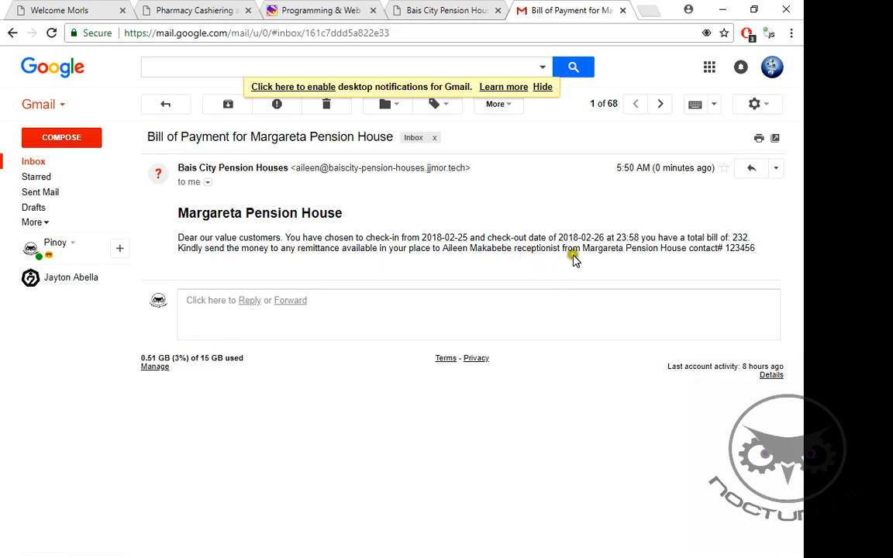
double_click(744, 237)
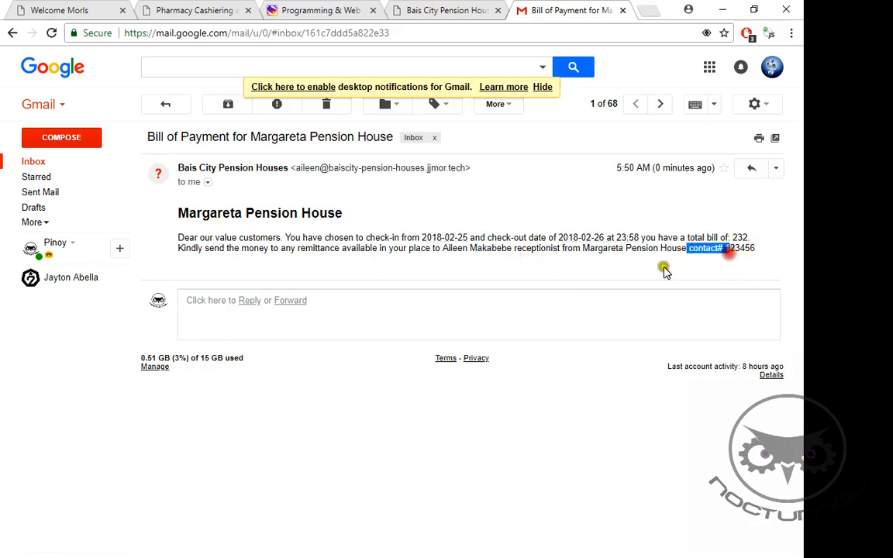
click(468, 10)
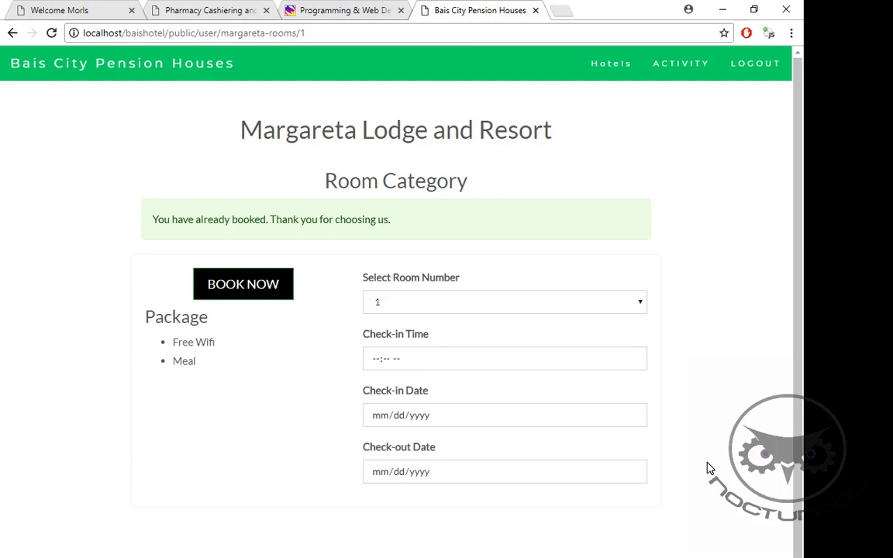
Step: View the reserved Margareta room 1 booking in the activity list, then log out
click(682, 62)
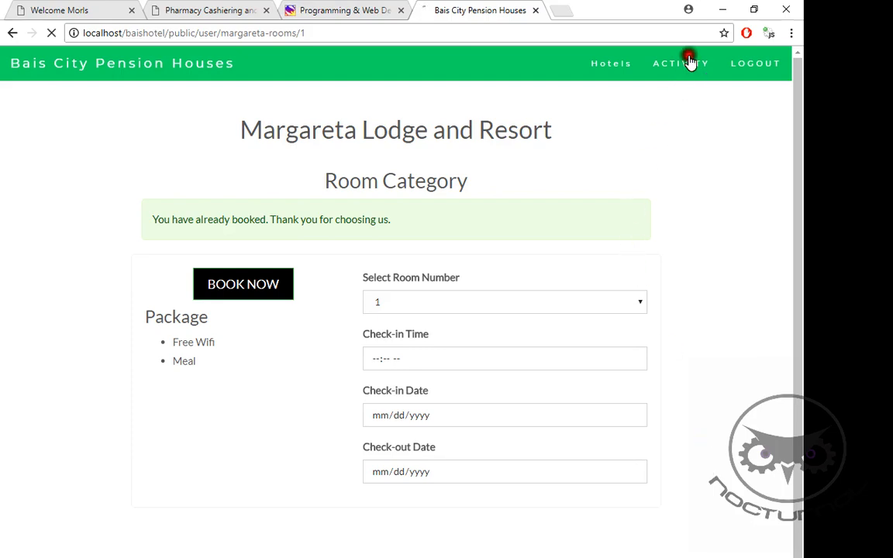
click(682, 63)
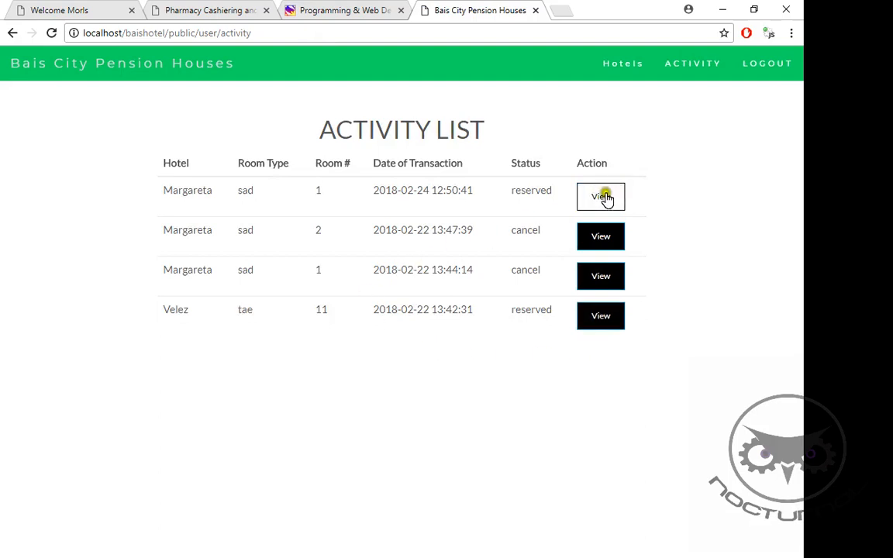
click(600, 195)
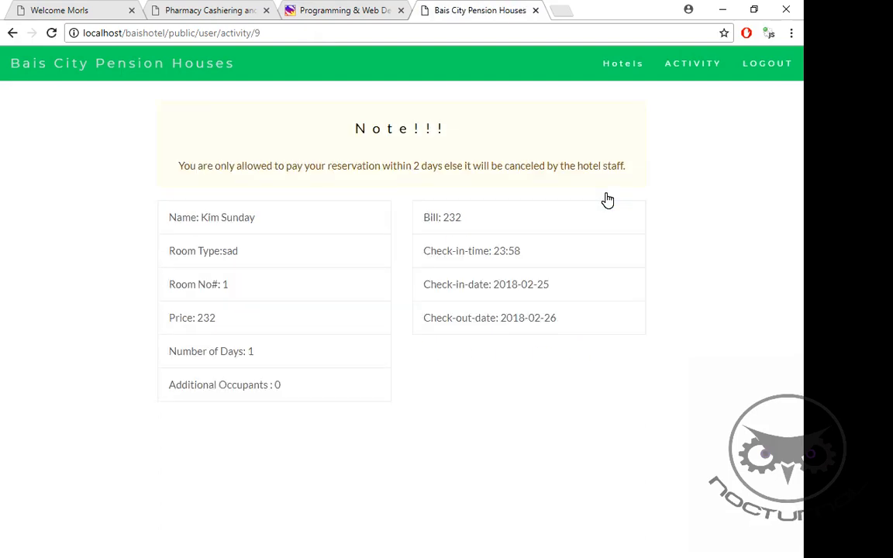
mouse_move(757, 70)
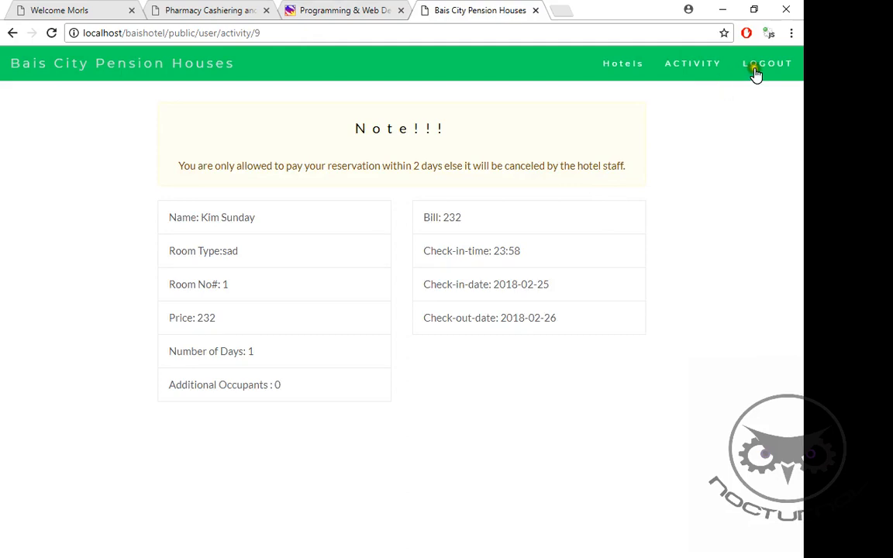
click(769, 62)
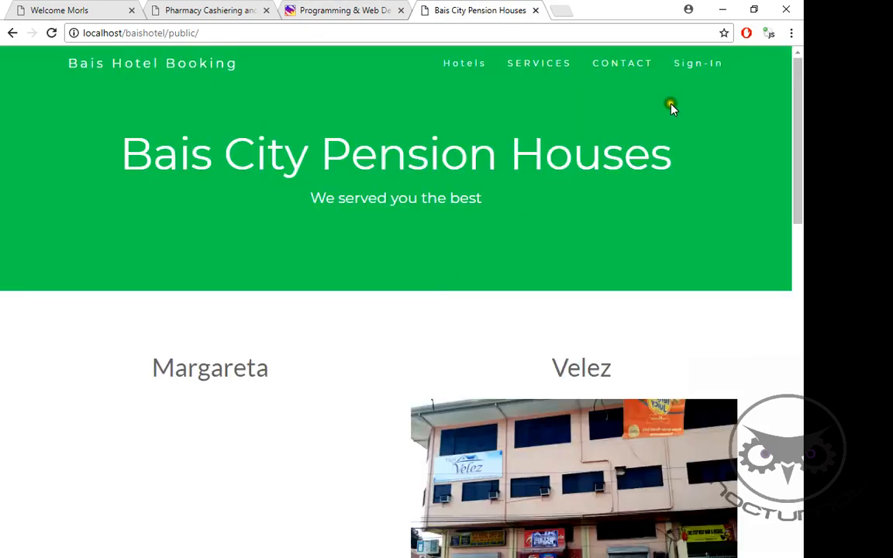
Step: Sign in with the margareta admin username to reach its reservations dashboard
click(697, 62)
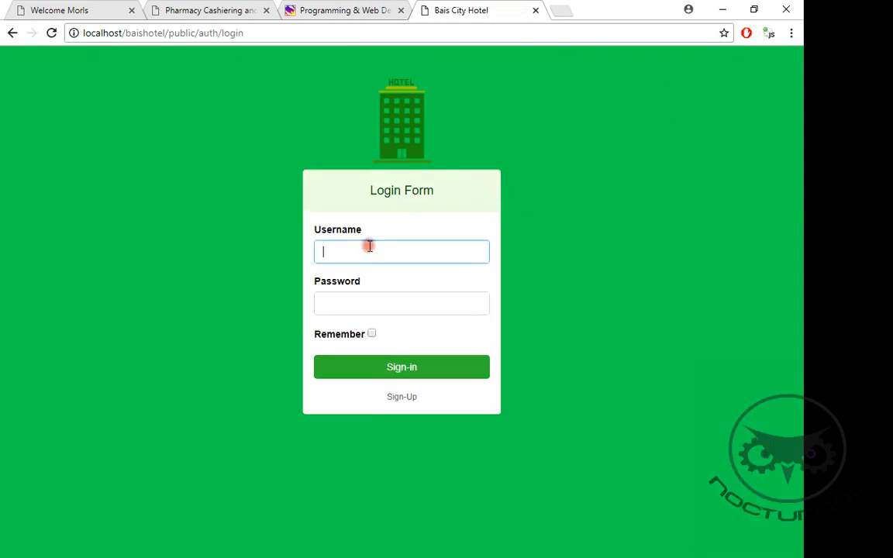
text(margareta)
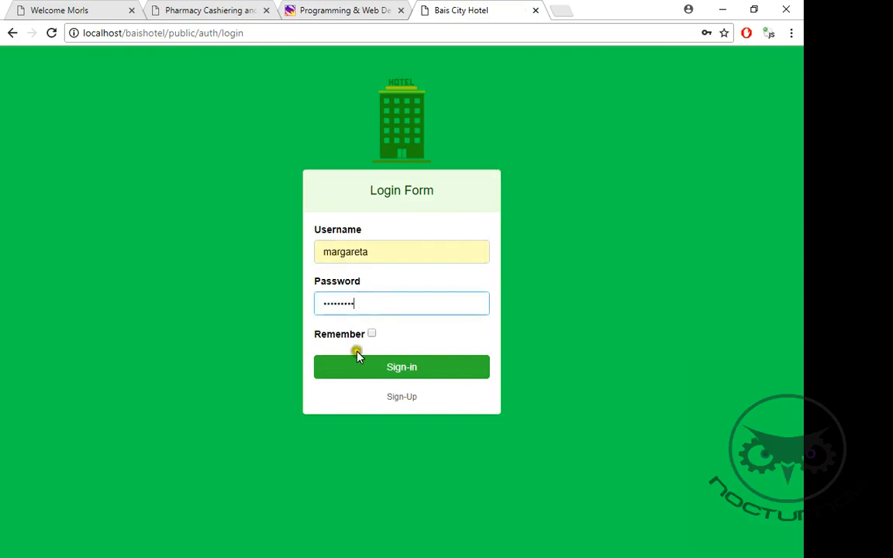
click(402, 366)
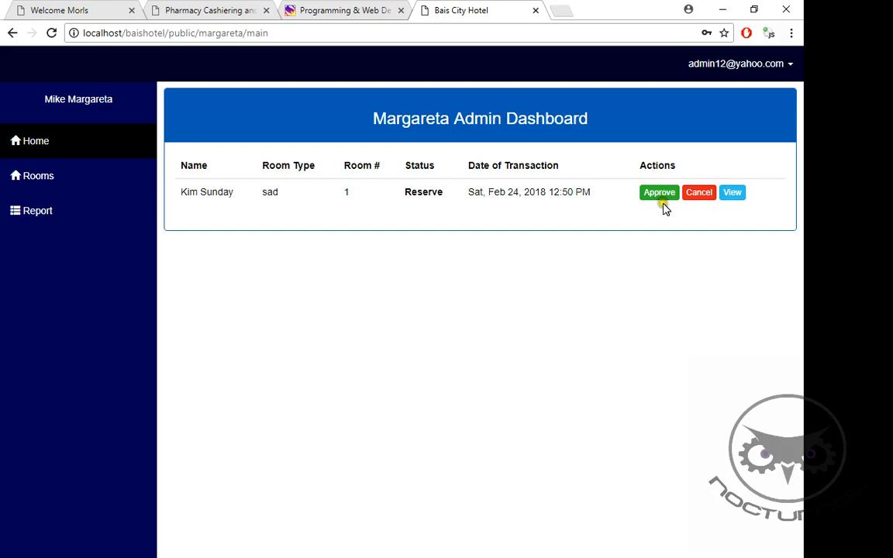
click(658, 192)
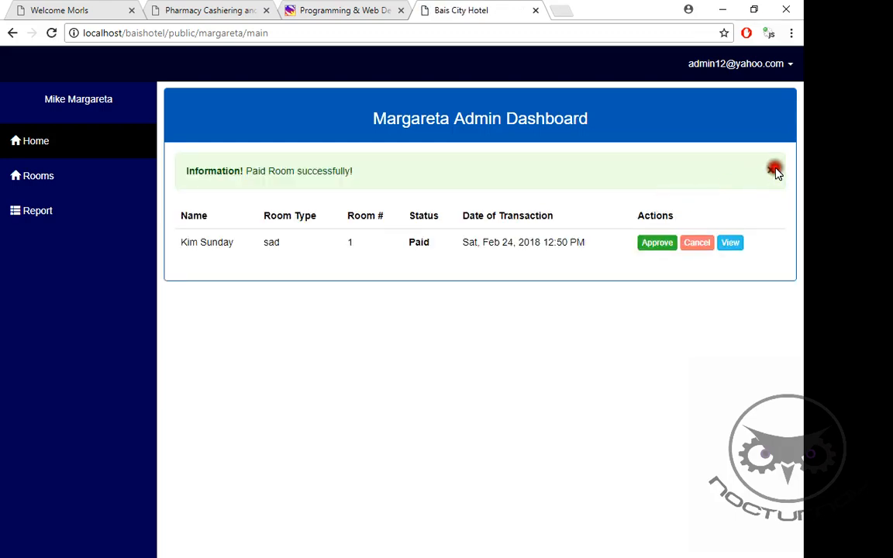
click(773, 165)
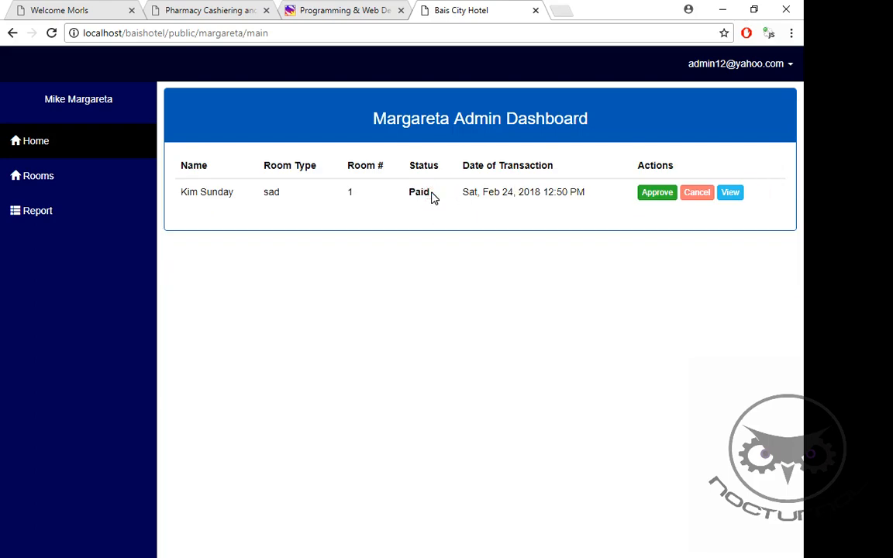
click(730, 192)
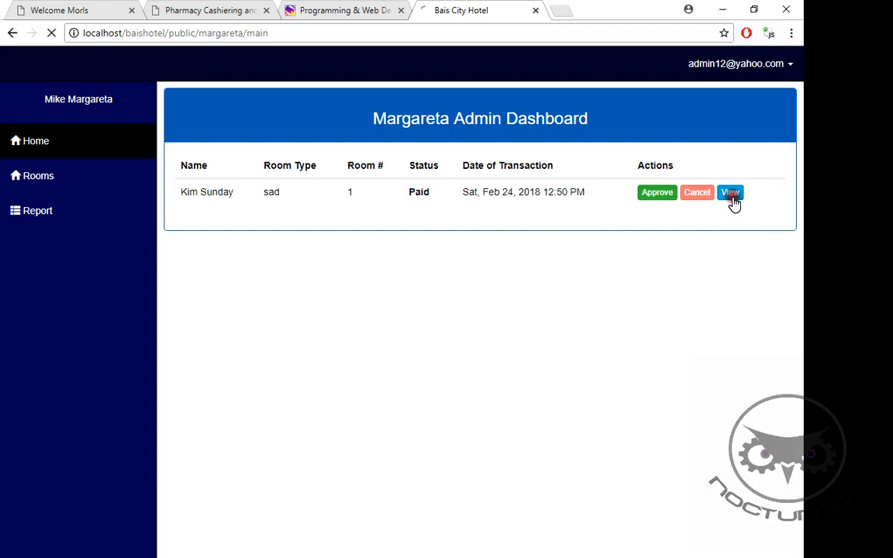
click(730, 193)
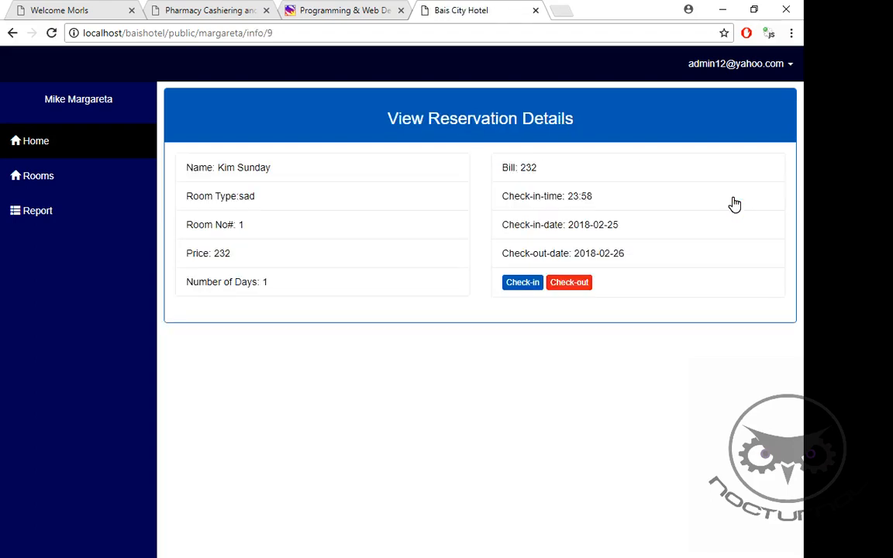
mouse_move(676, 239)
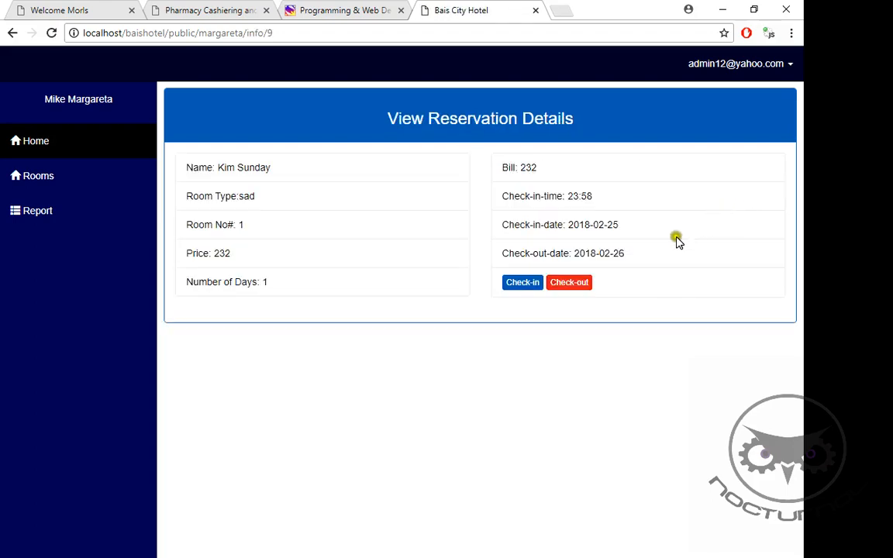
mouse_move(87, 154)
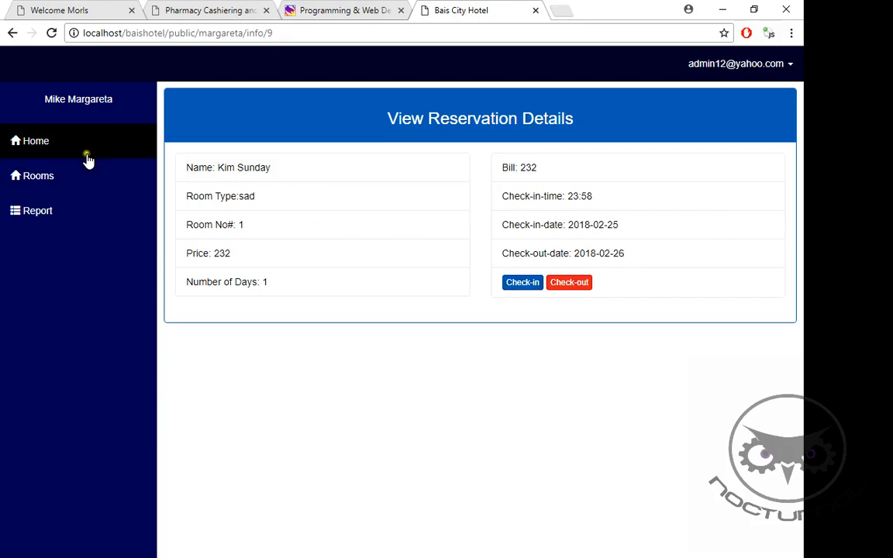
click(36, 140)
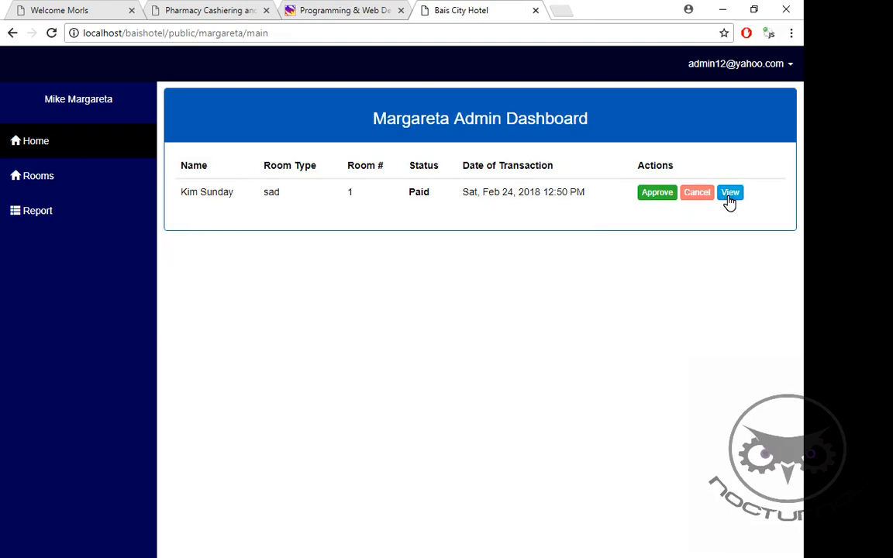
click(730, 193)
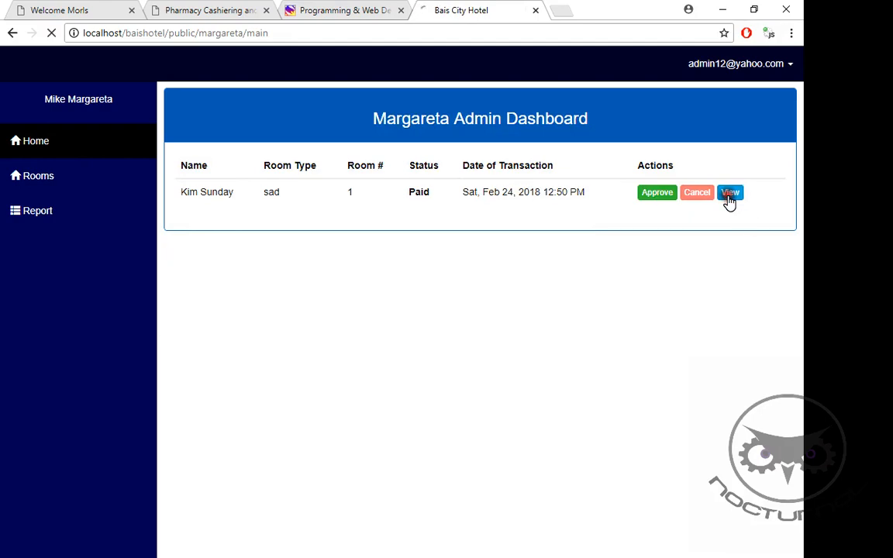
click(728, 192)
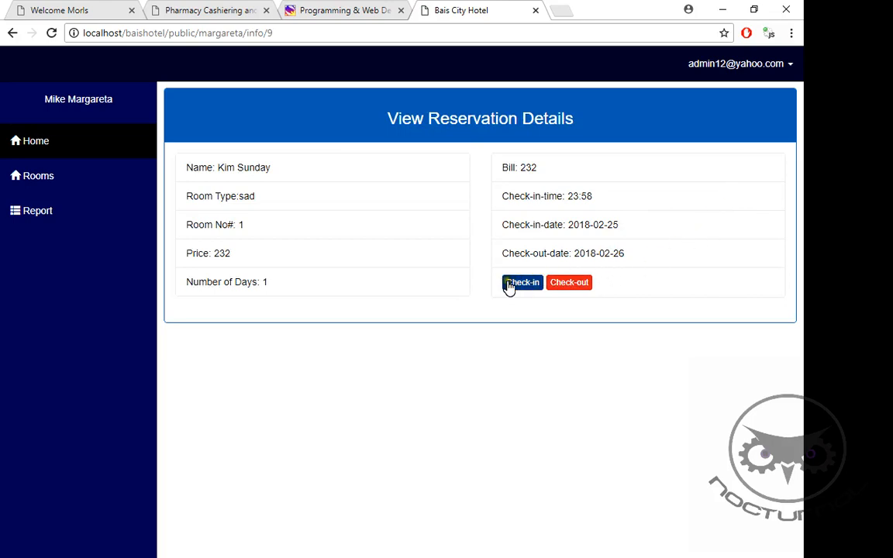
click(521, 283)
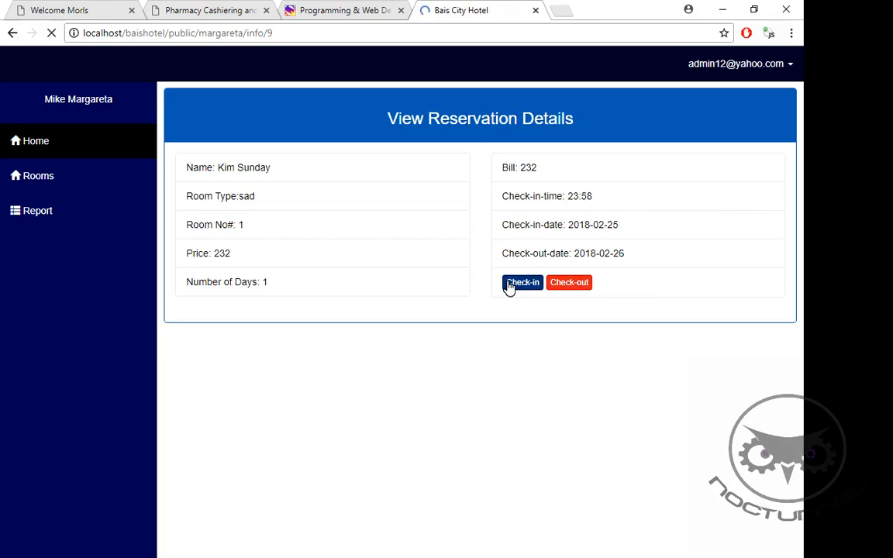
click(522, 282)
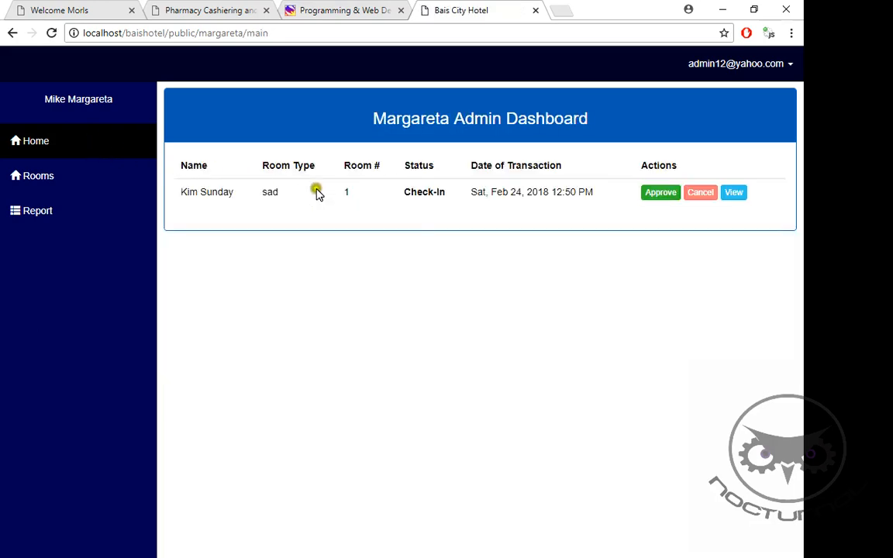
mouse_move(572, 236)
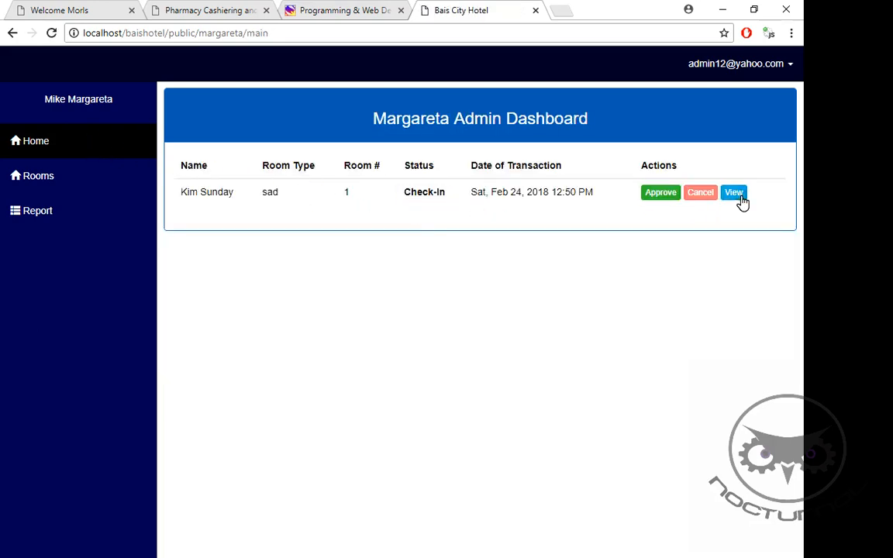
Step: Check the guest out from the checked-in reservation's details, confirming success
click(735, 193)
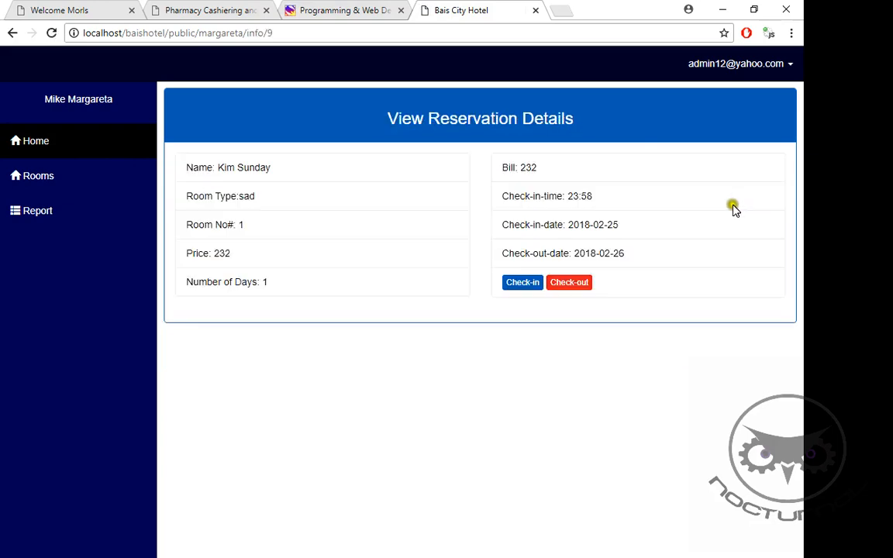
click(567, 282)
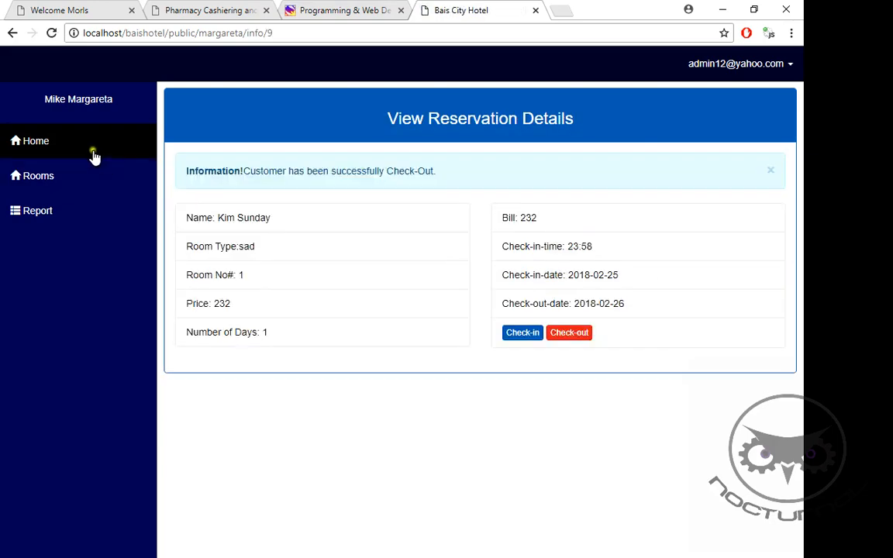
click(36, 139)
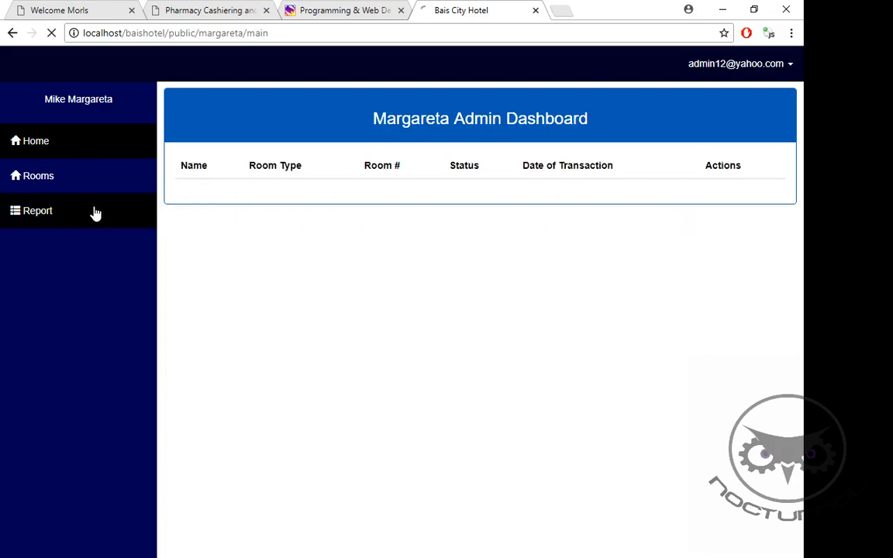
click(38, 211)
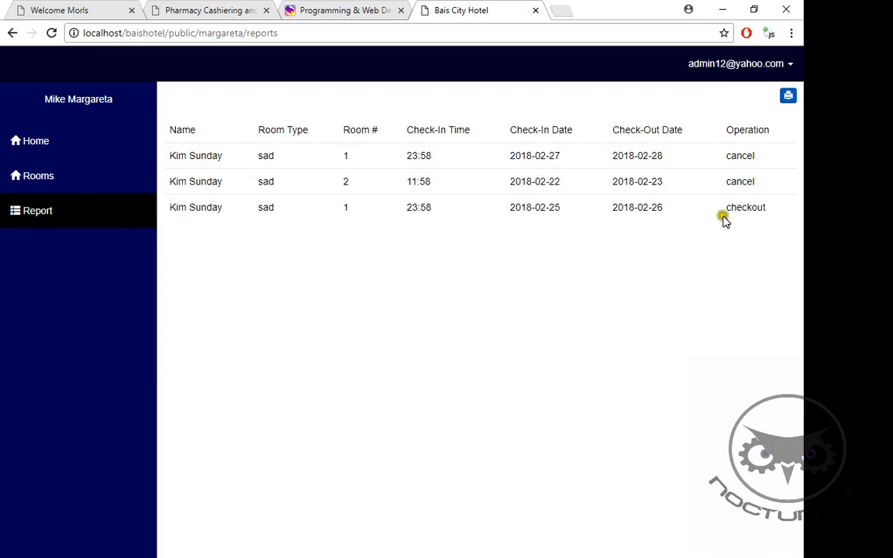
double_click(744, 208)
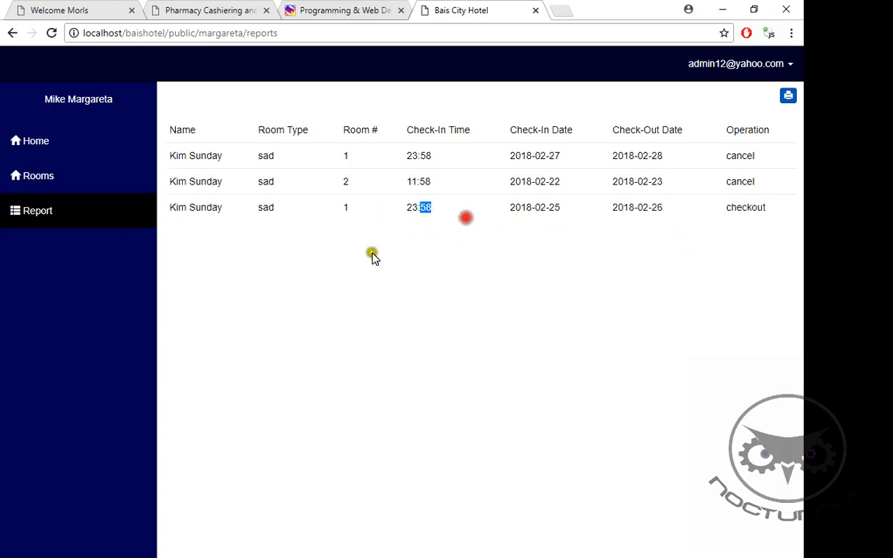
Step: Review the room-type list and bring up the new-room form with its room type dropdown
click(37, 175)
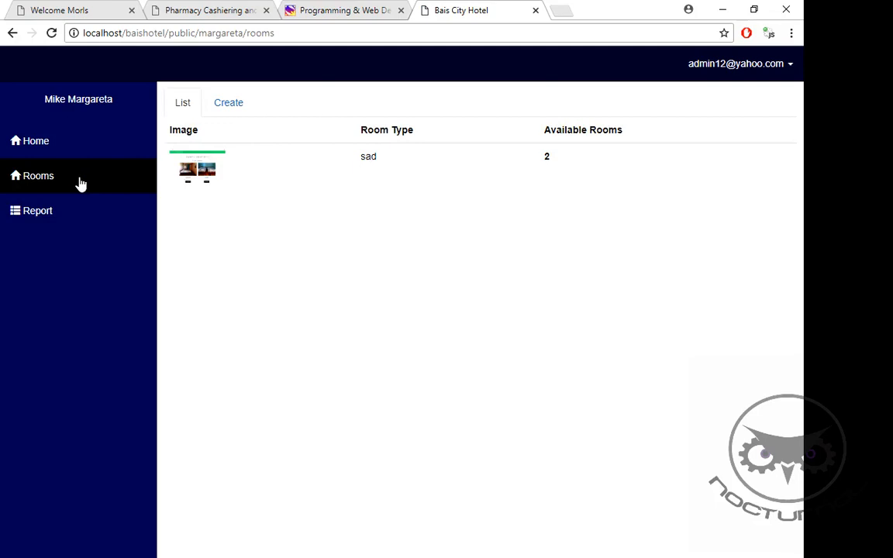
mouse_move(188, 171)
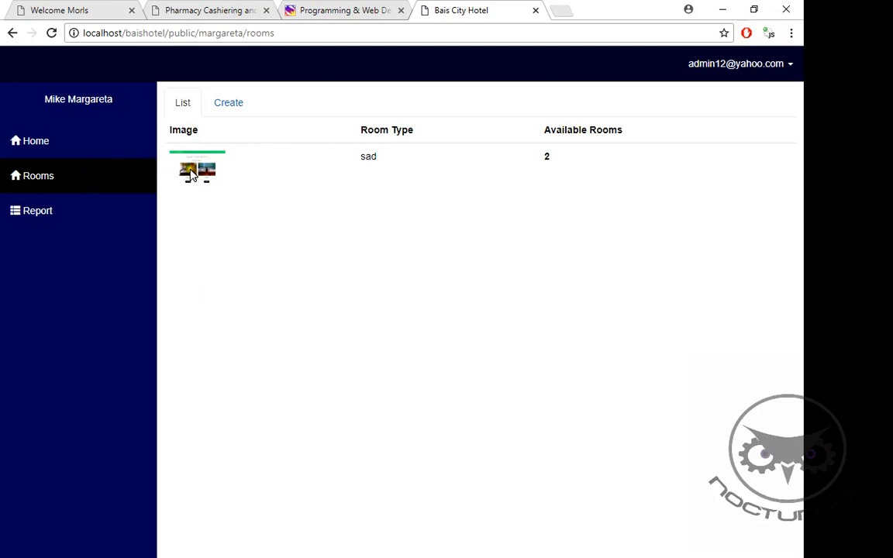
mouse_move(391, 275)
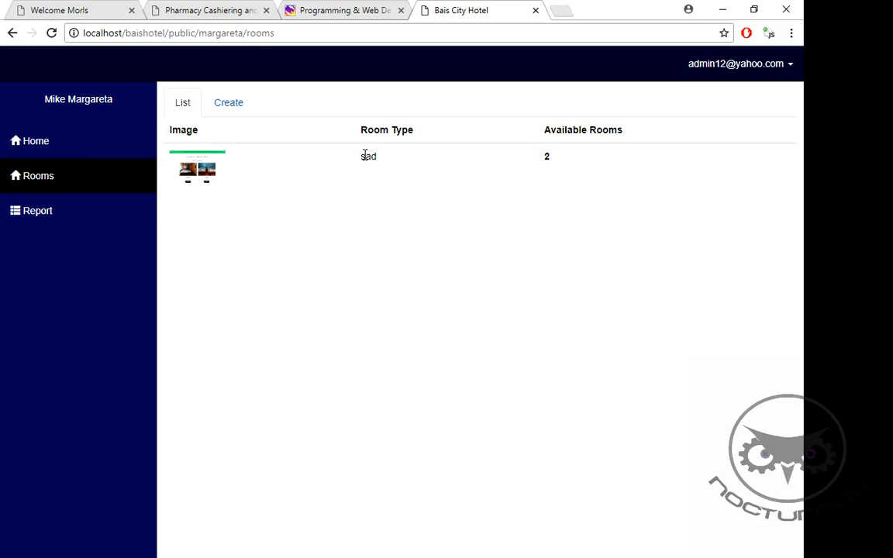
mouse_move(546, 155)
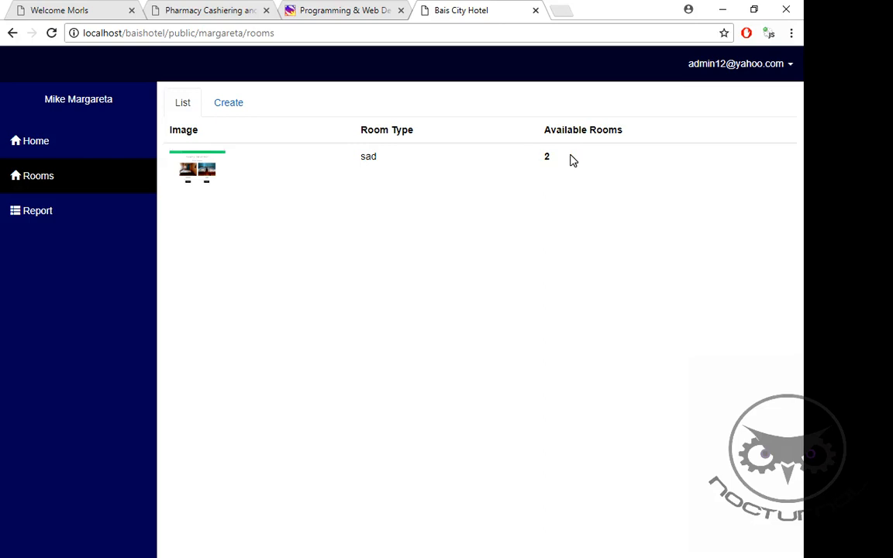
click(228, 102)
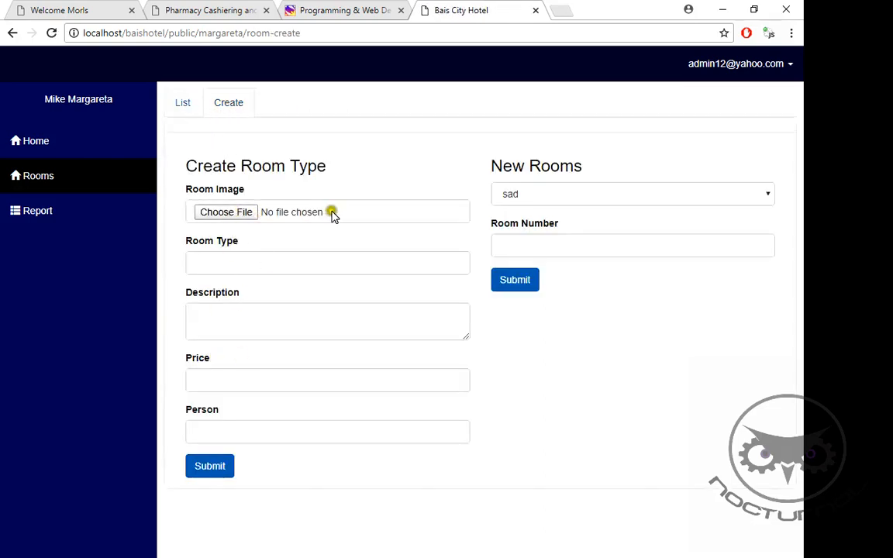
click(632, 194)
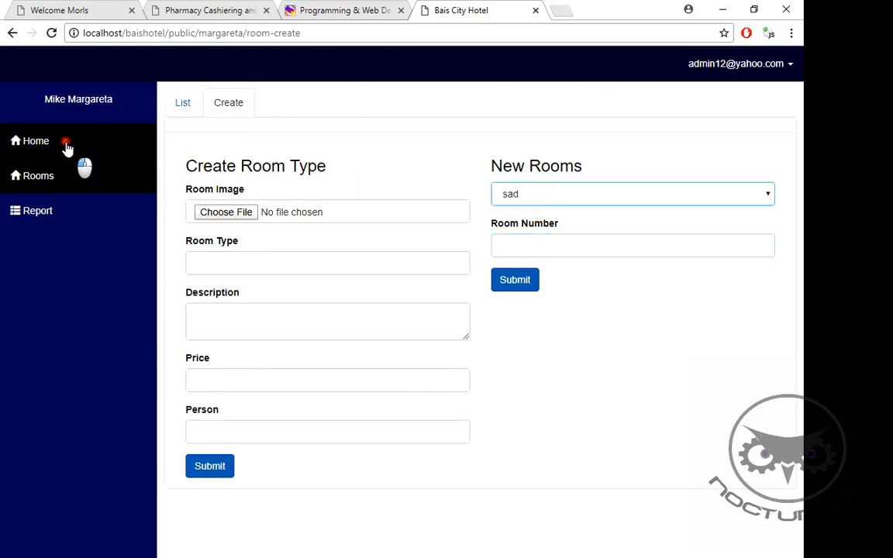
Step: Get Restricted Area for velez/main and superadmin/main, then return to the Margareta dashboard
click(36, 140)
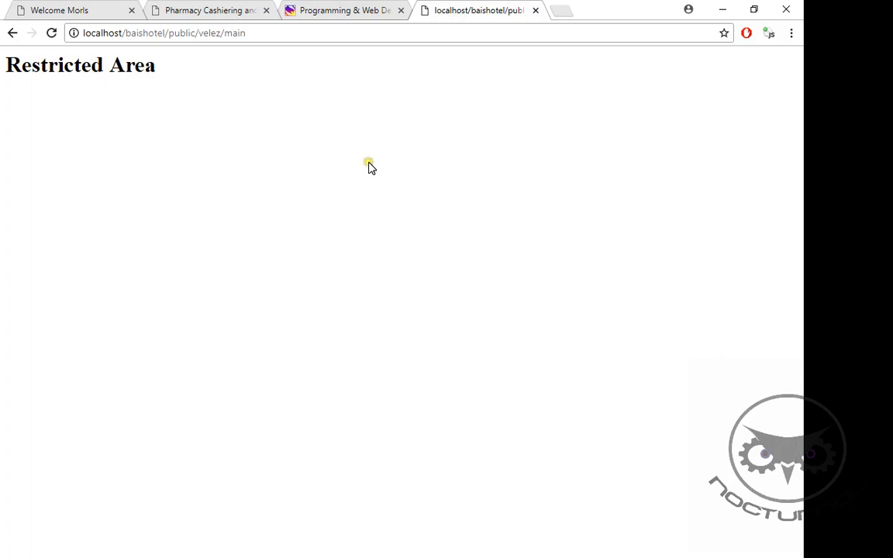
mouse_move(282, 168)
text(sup)
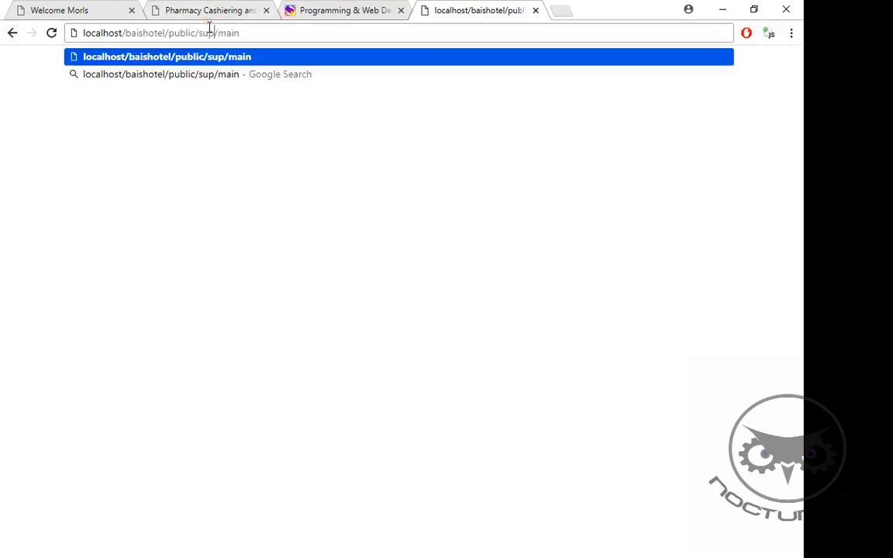
key(Enter)
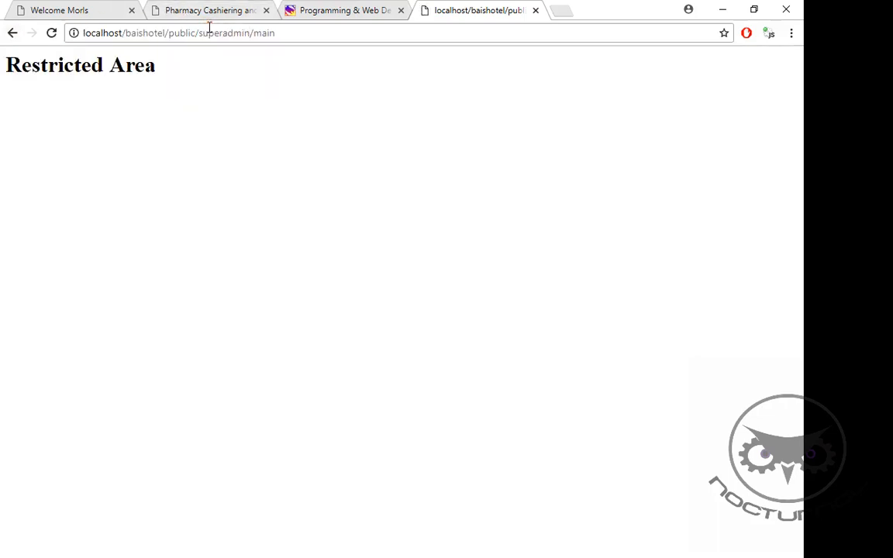
click(10, 34)
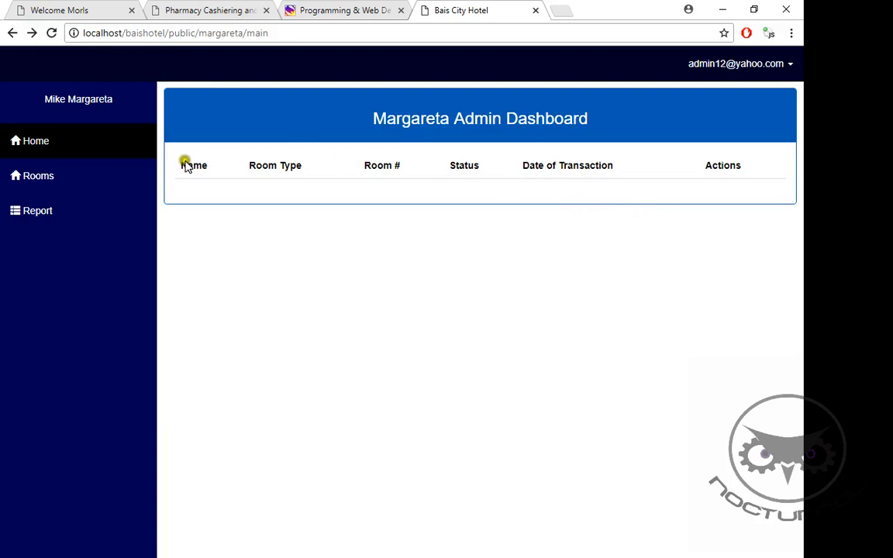
mouse_move(72, 143)
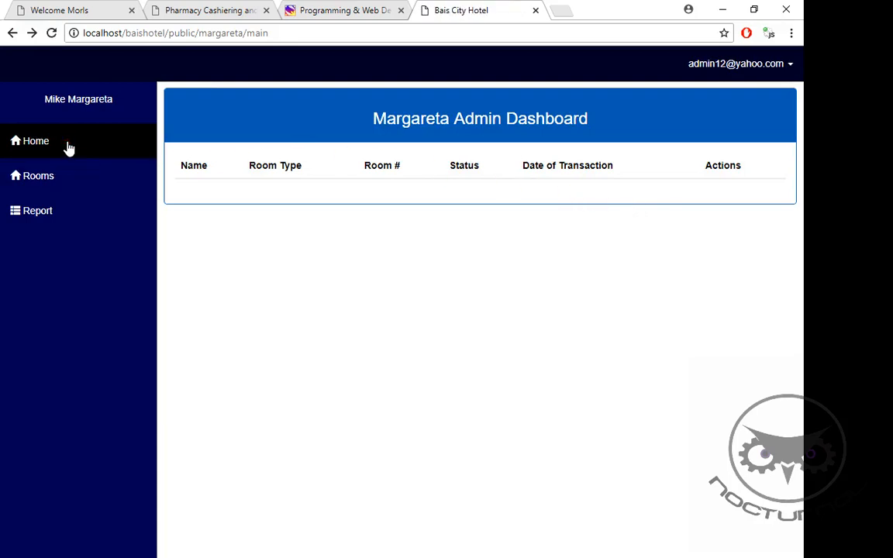
Step: Log out of the Margareta admin account to the public Bais City Pension Houses page
click(735, 65)
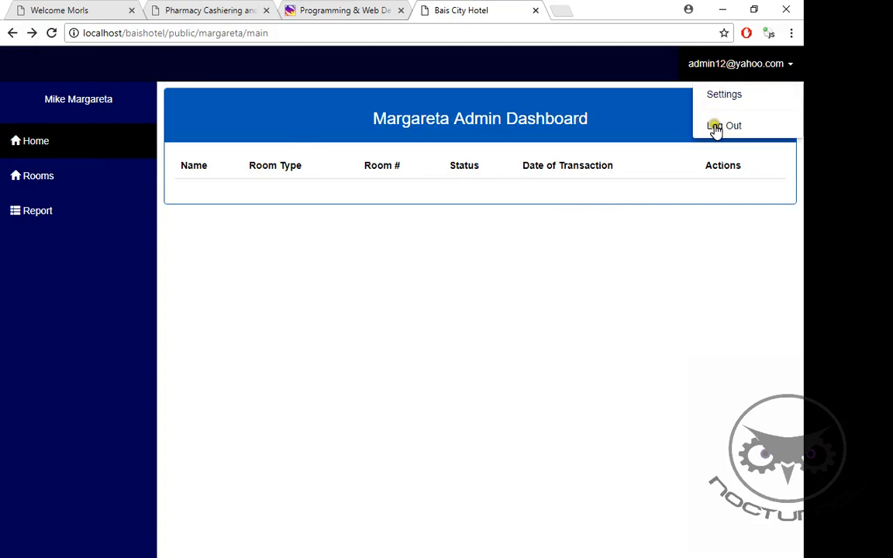
click(725, 126)
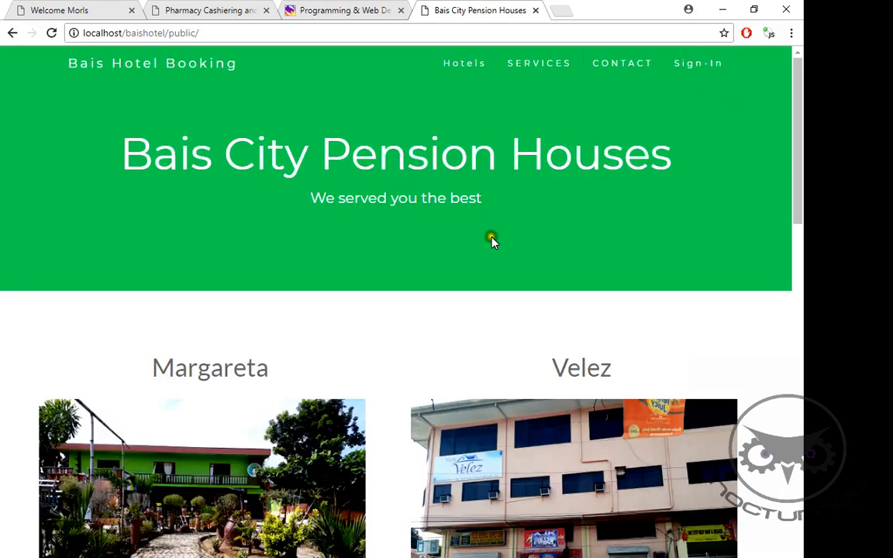
mouse_move(509, 254)
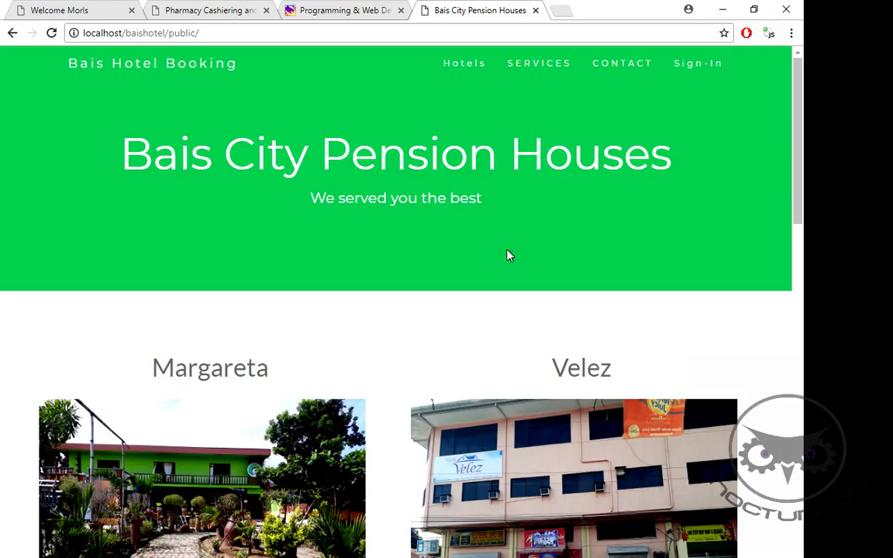
scroll(down, 3)
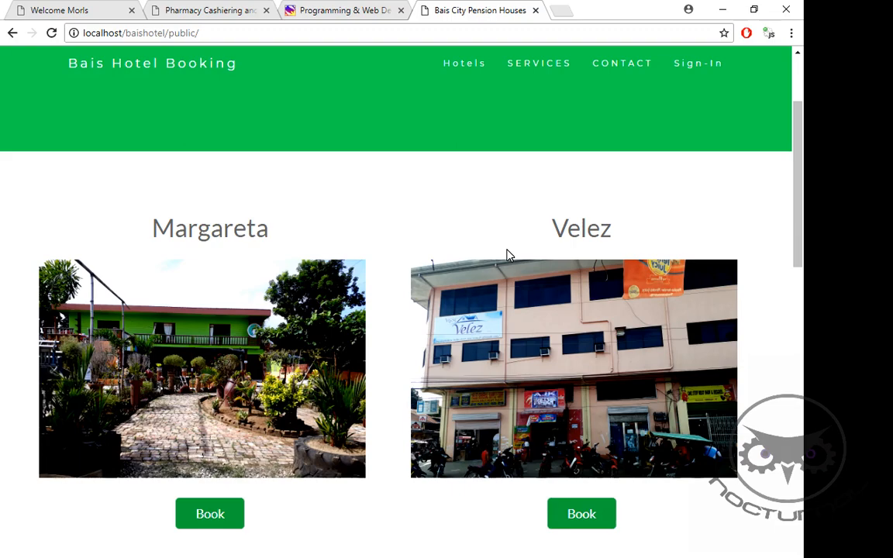
scroll(down, 3)
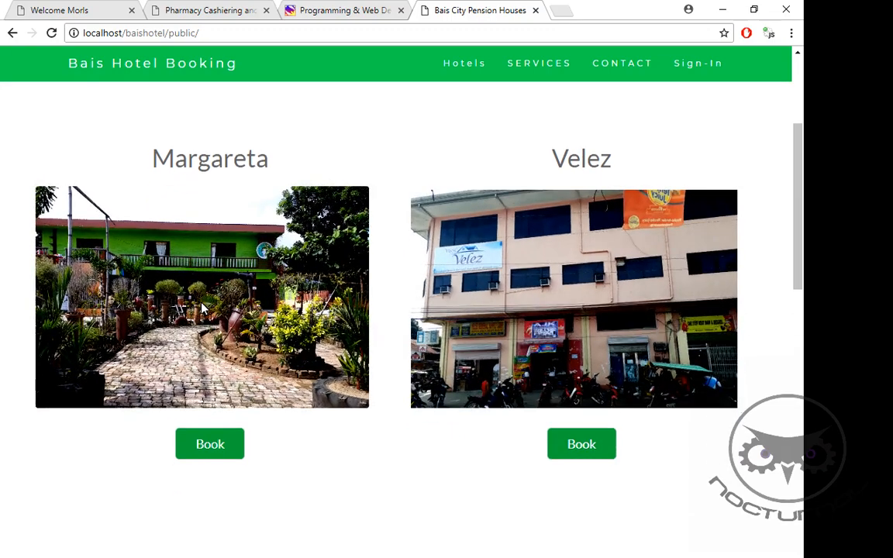
mouse_move(206, 310)
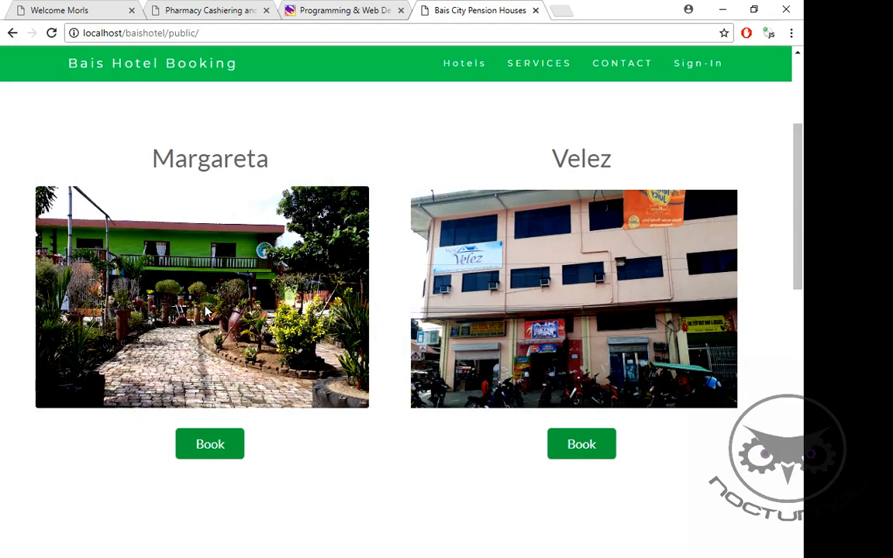